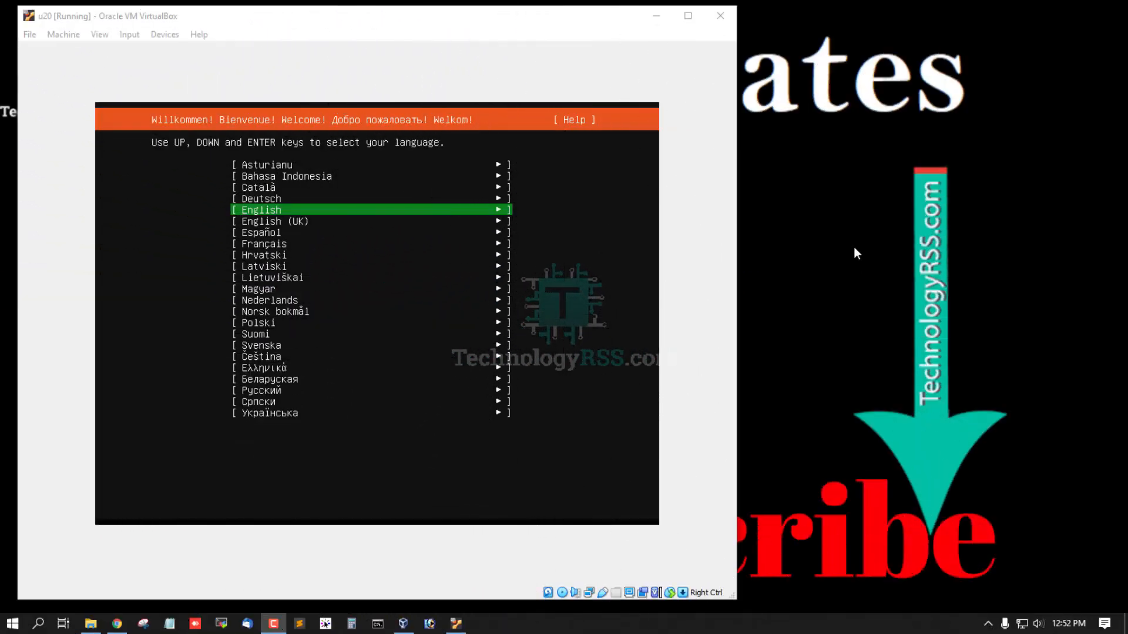
mouse_move(844, 248)
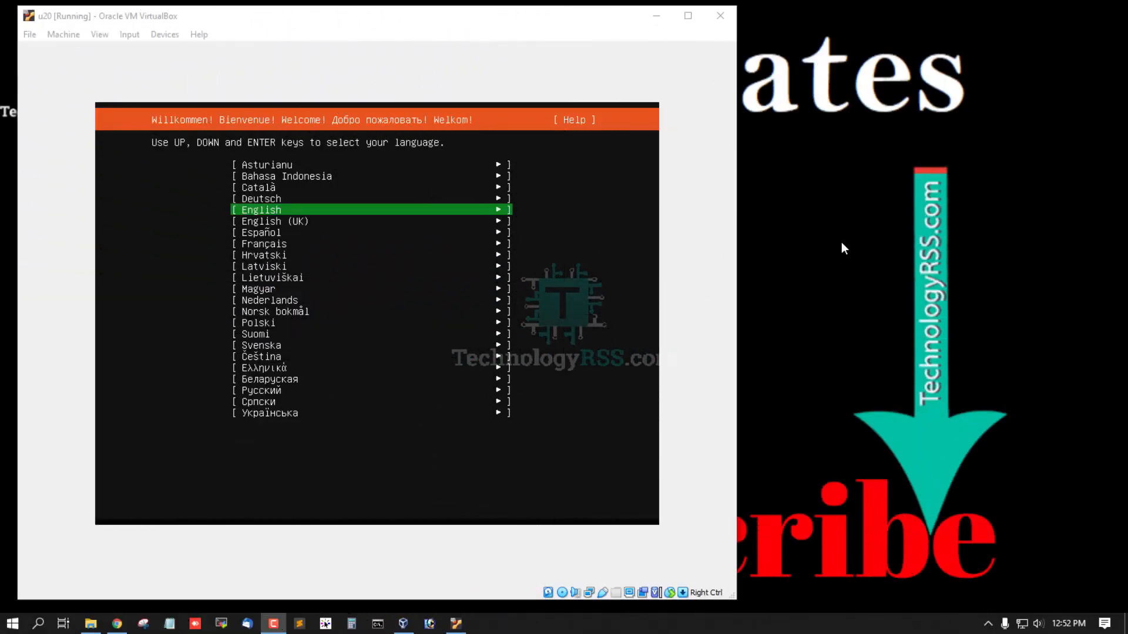
mouse_move(353, 27)
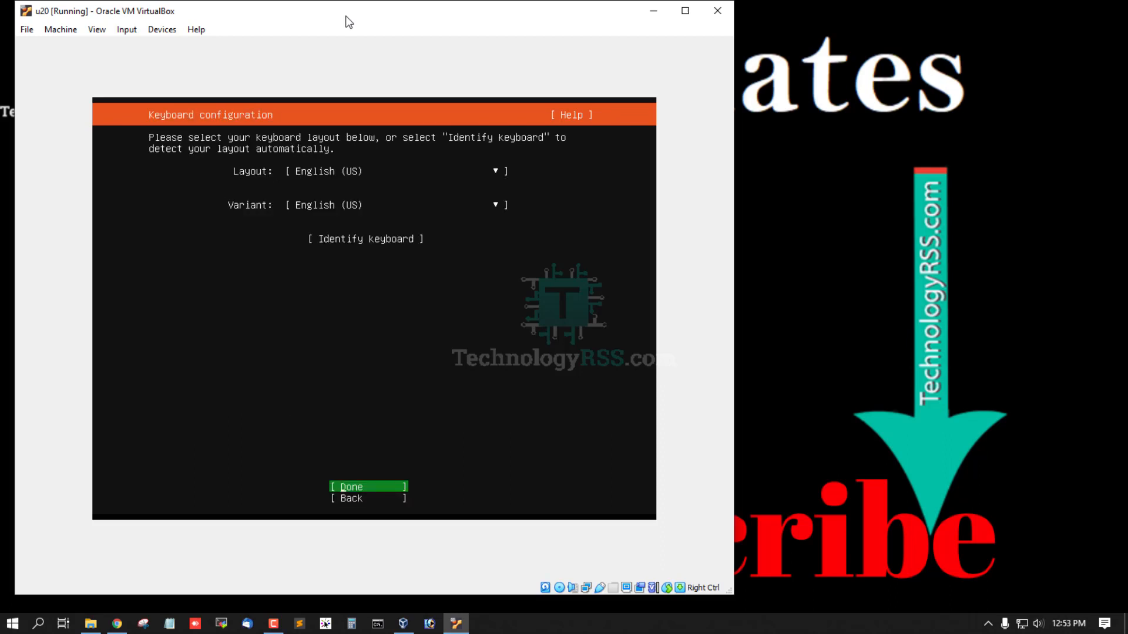
Accept the English (US) keyboard and switch enp0s3's IPv4 method to Manual
click(368, 486)
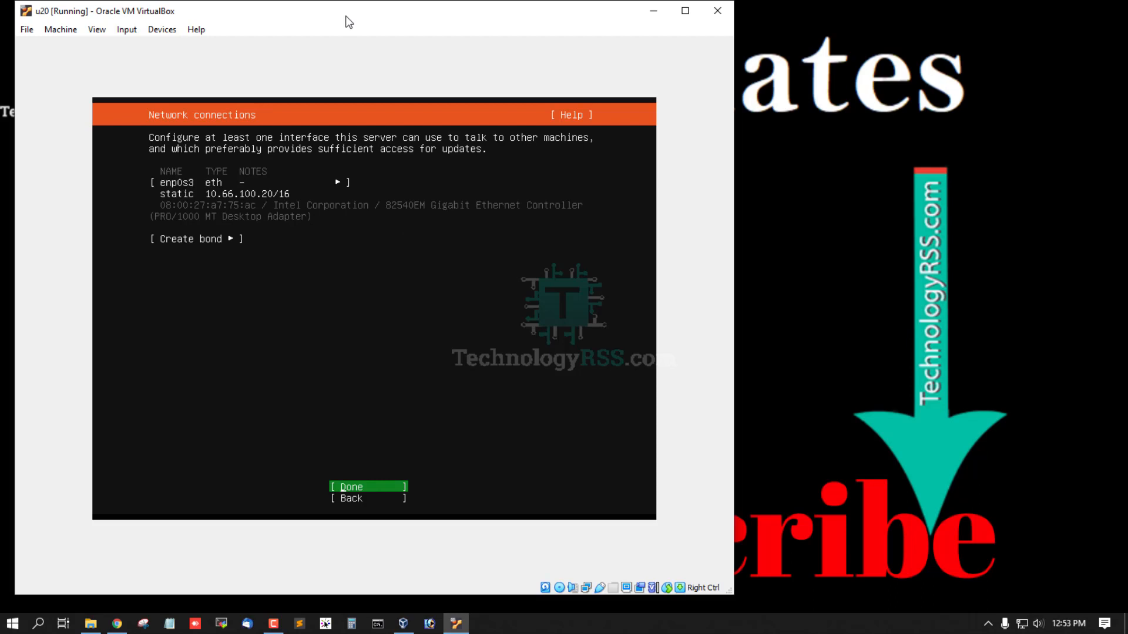
key(up)
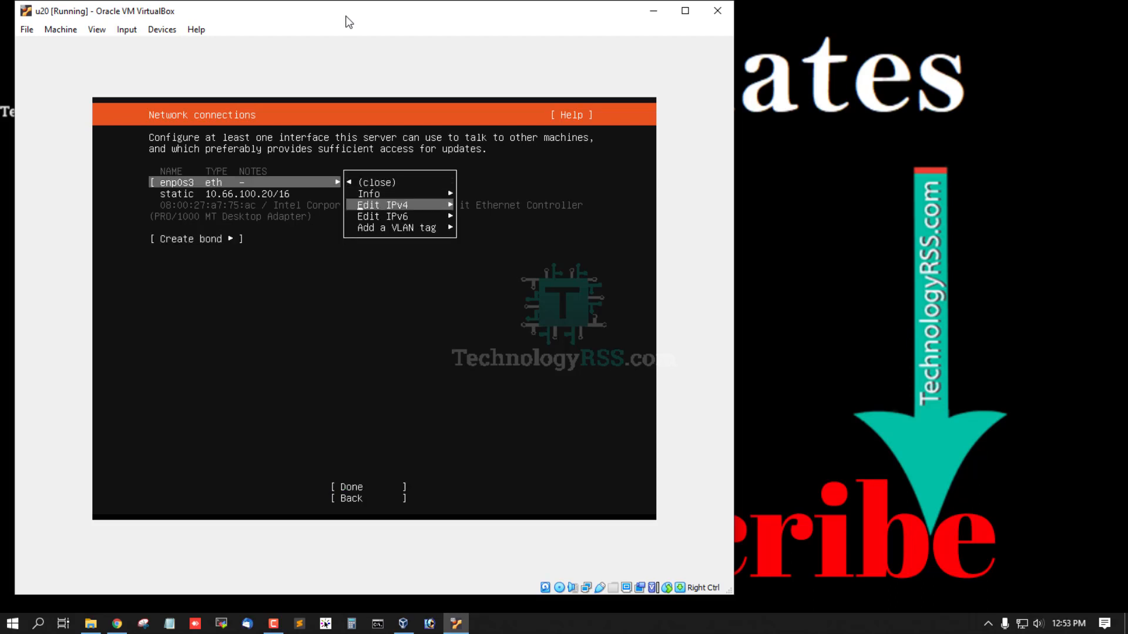
click(381, 205)
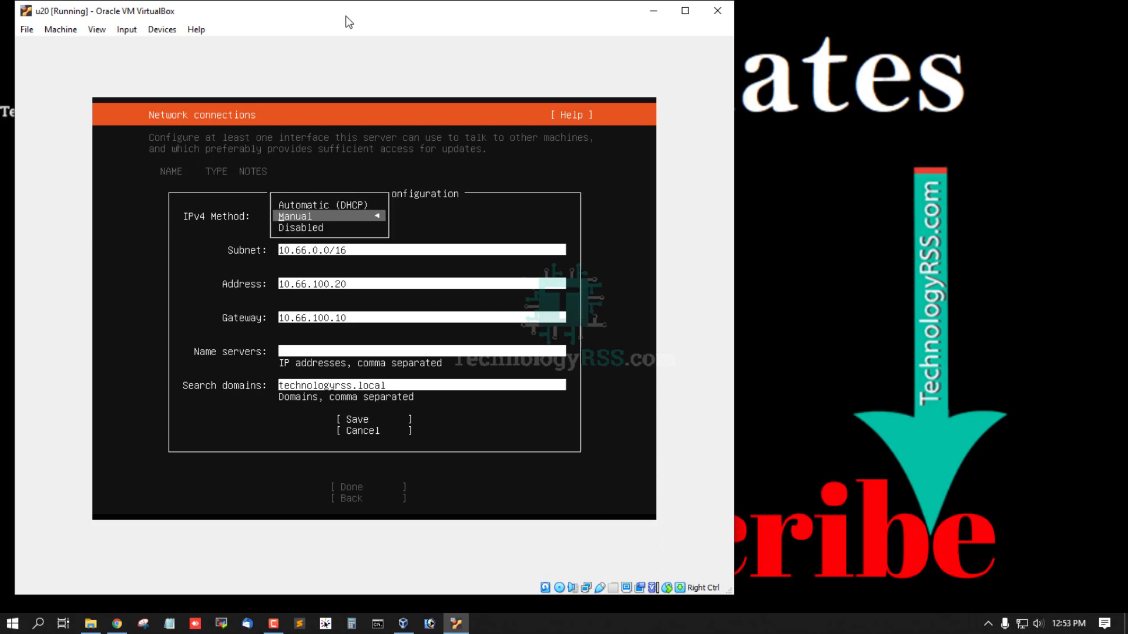
click(295, 216)
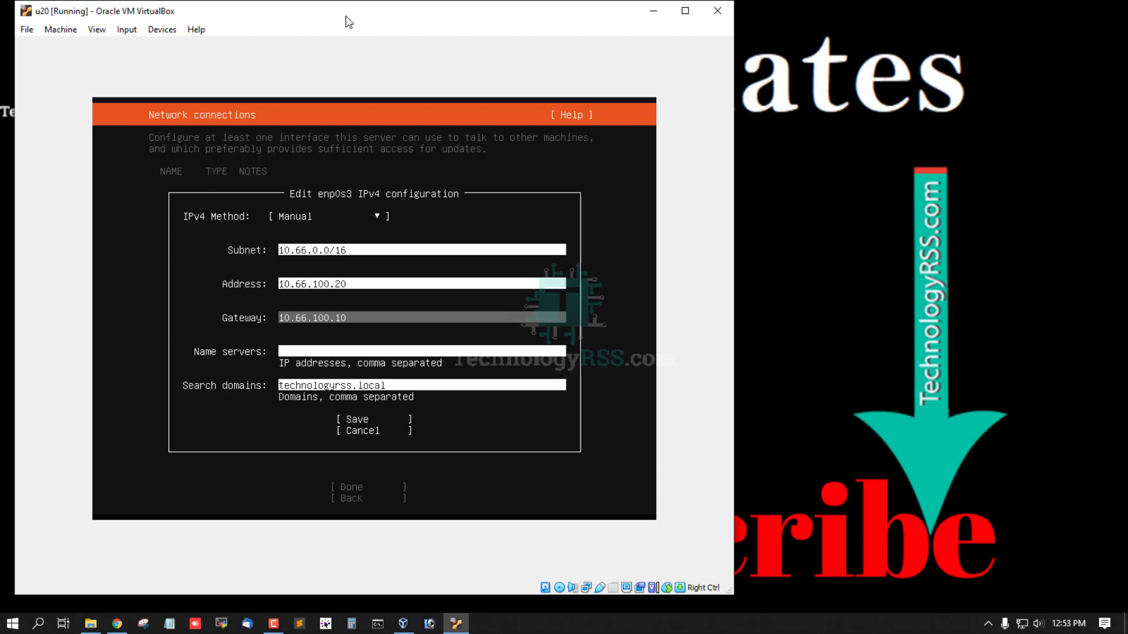
Enter 8.8.8.8 as the name server and save the static IPv4 configuration
click(421, 351)
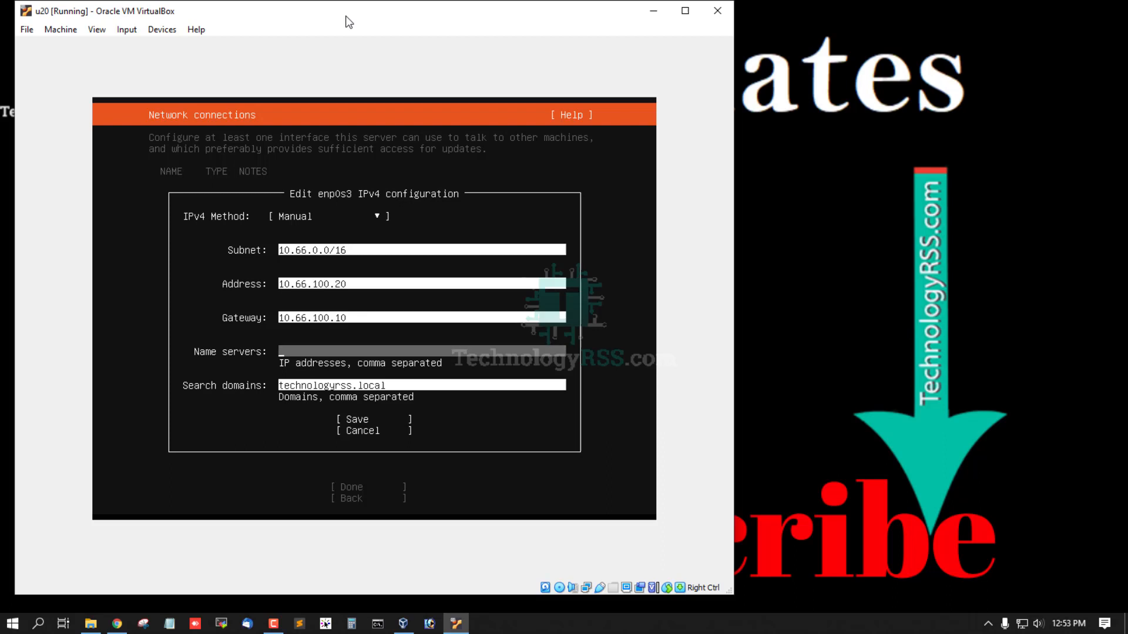
text(8.8.8.8)
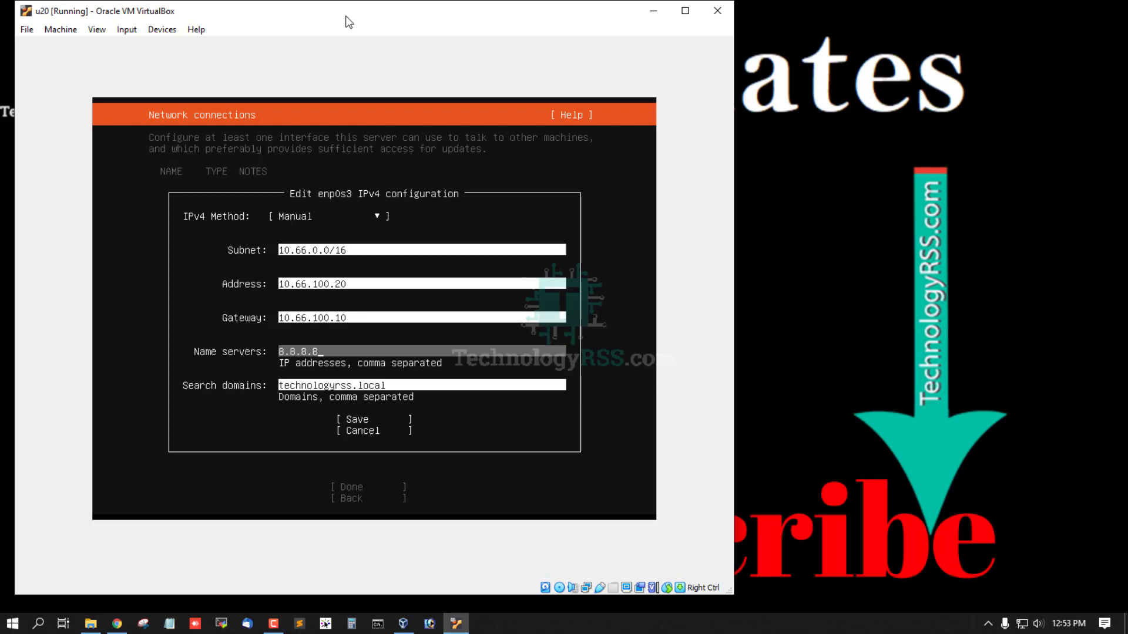
key(Tab)
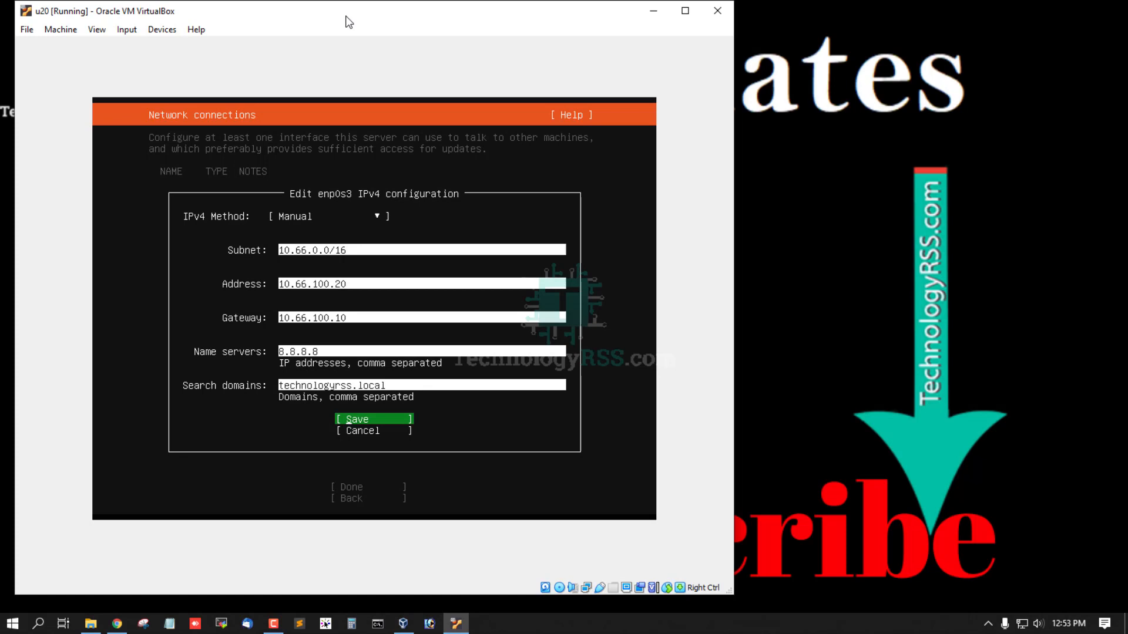
click(373, 418)
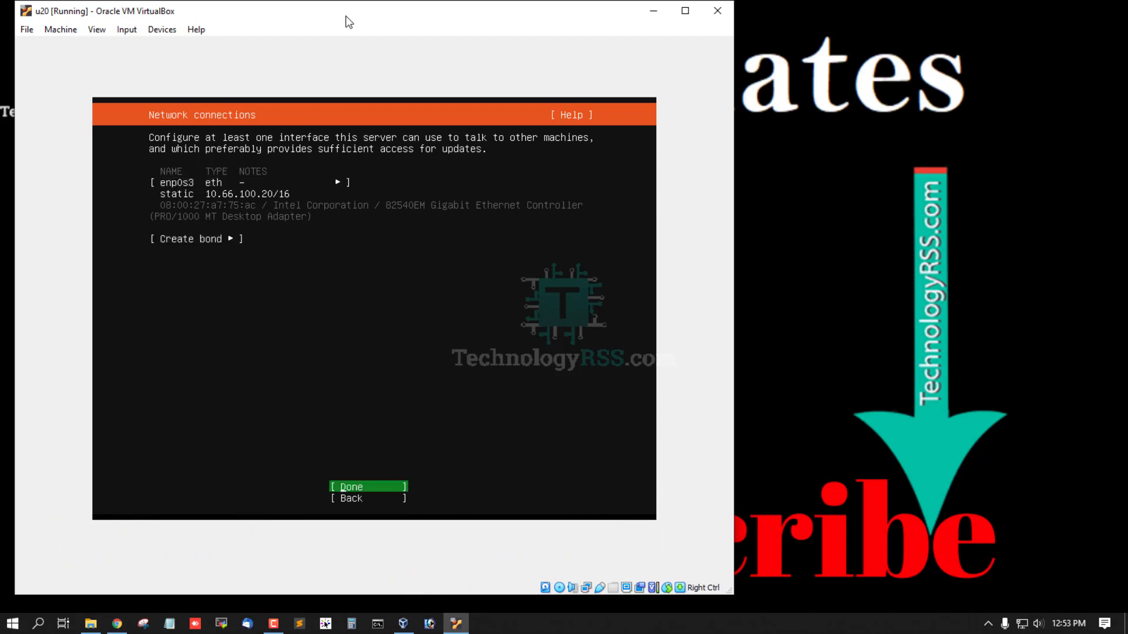
Accept the network settings, no proxy, and the default Ubuntu archive mirror
click(366, 486)
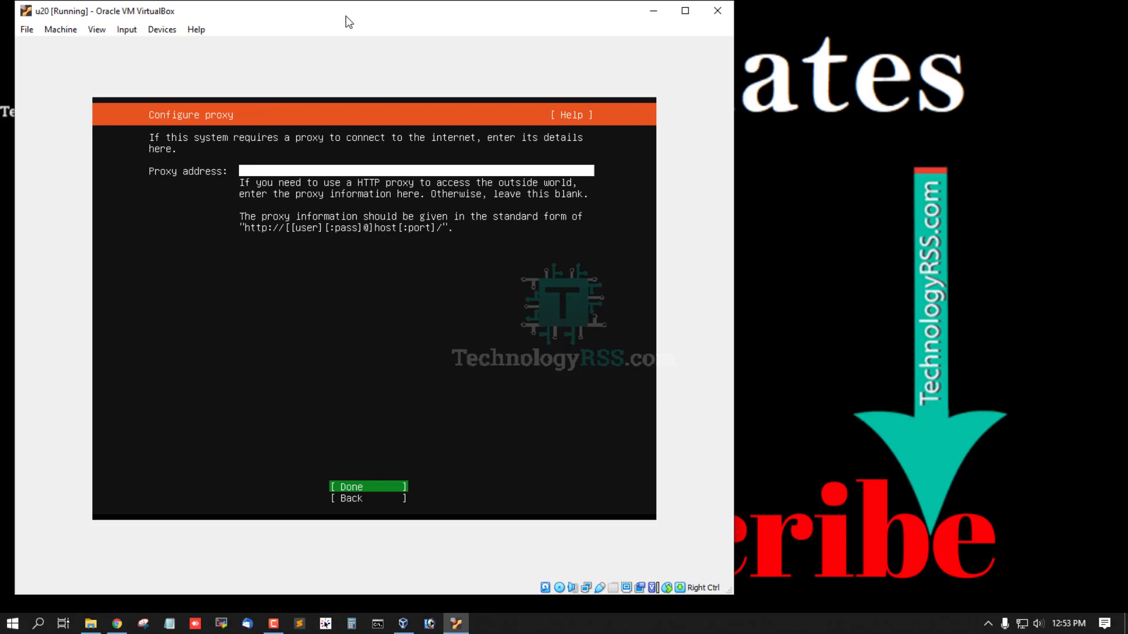
click(368, 486)
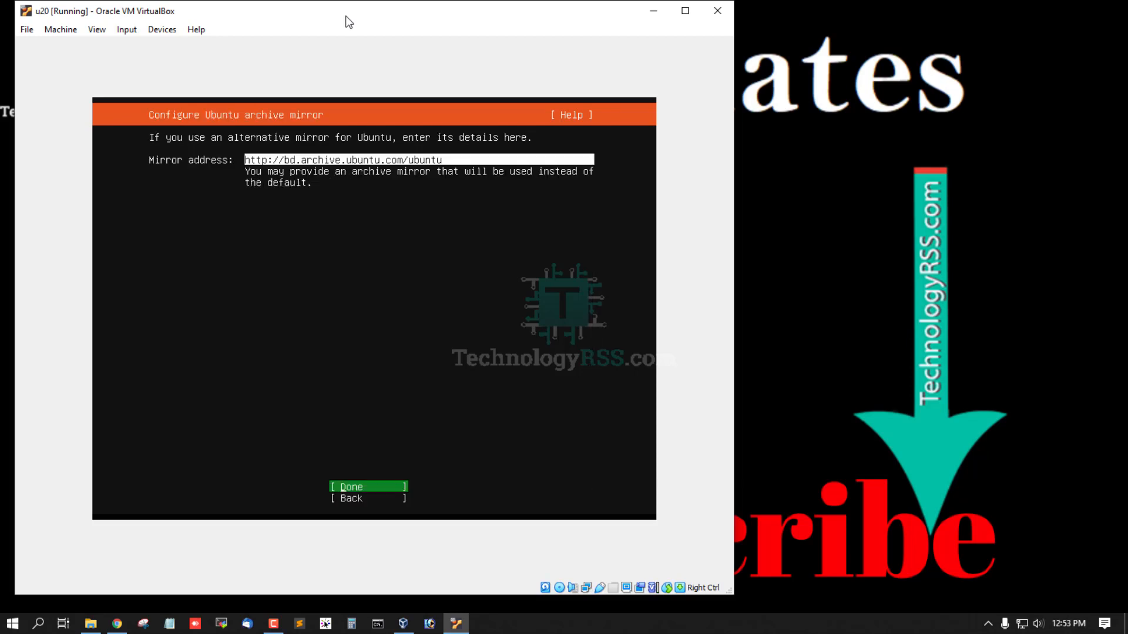
click(368, 487)
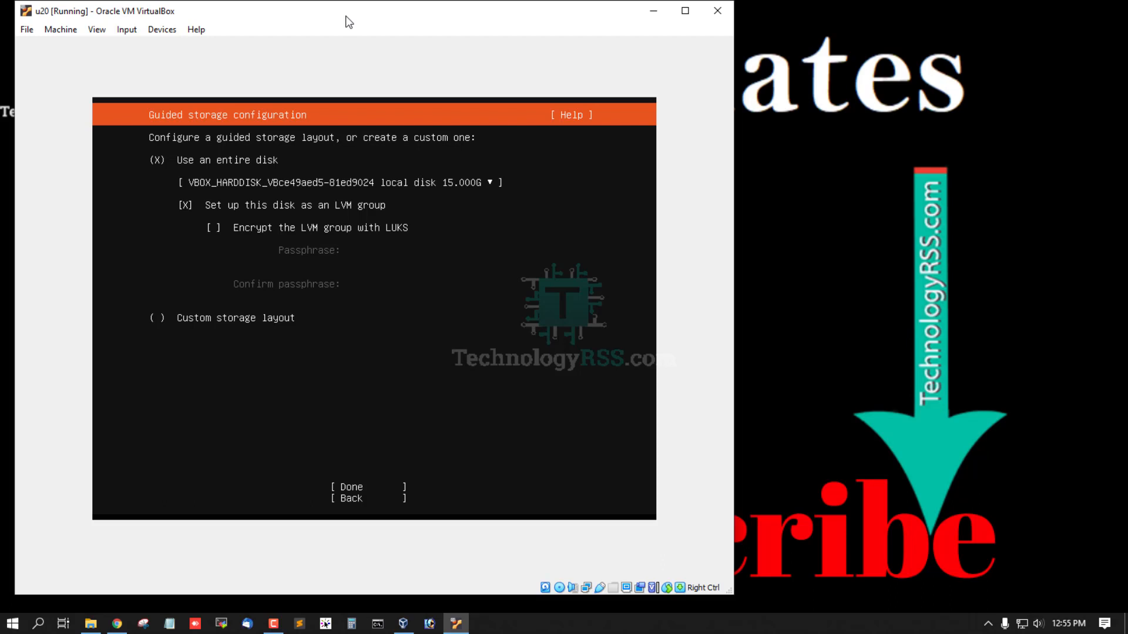
Choose a custom storage layout and start adding a GPT partition to the disk
click(156, 317)
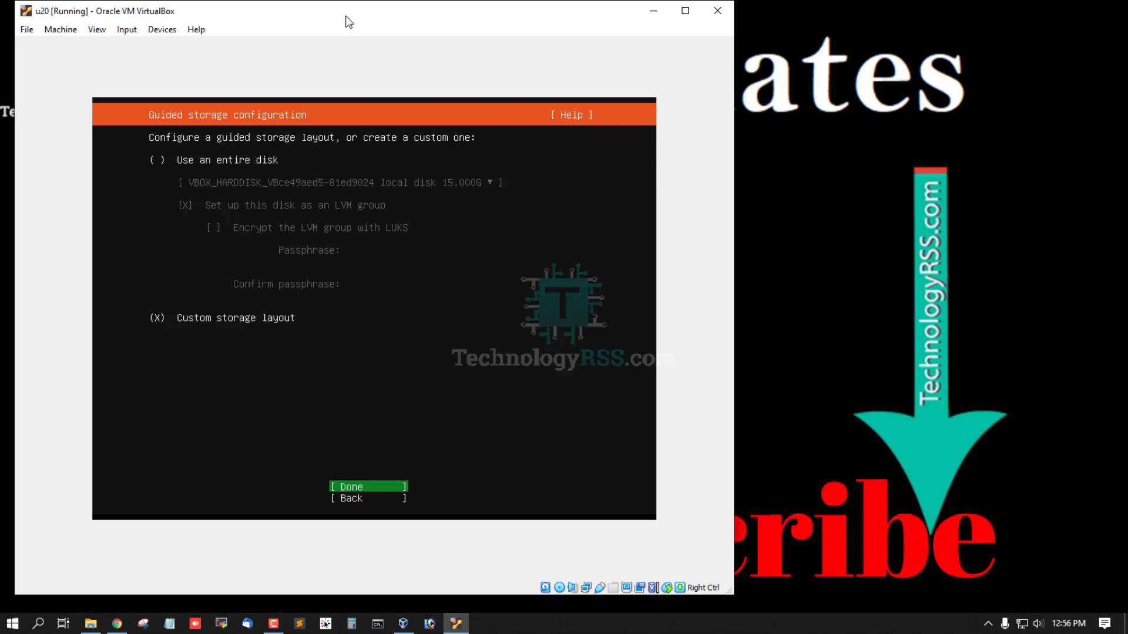
click(367, 486)
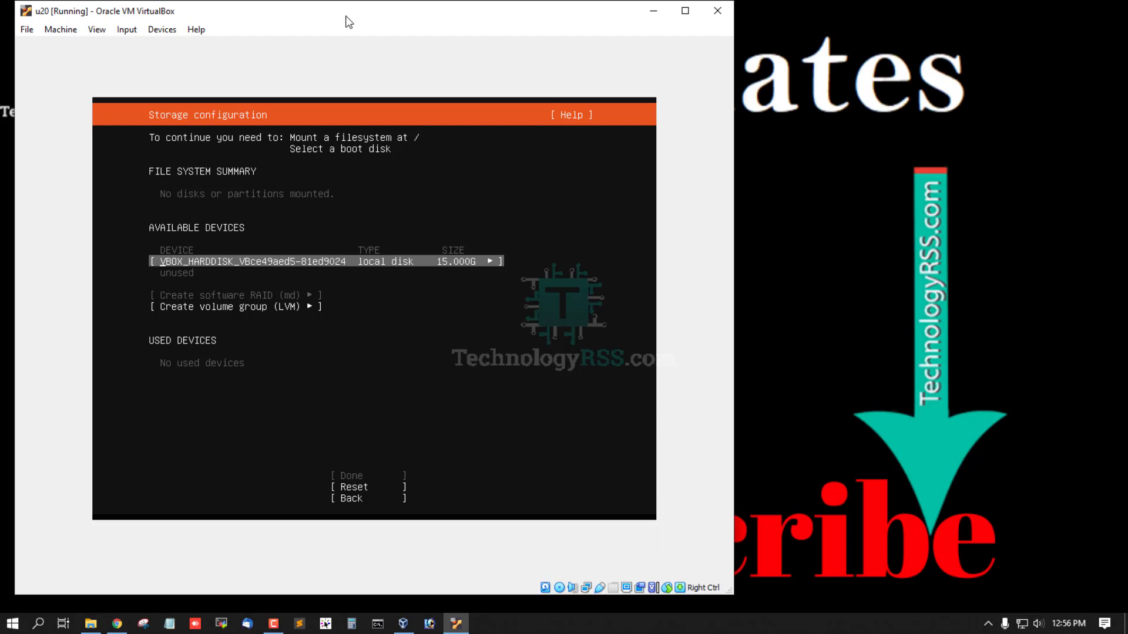
click(491, 261)
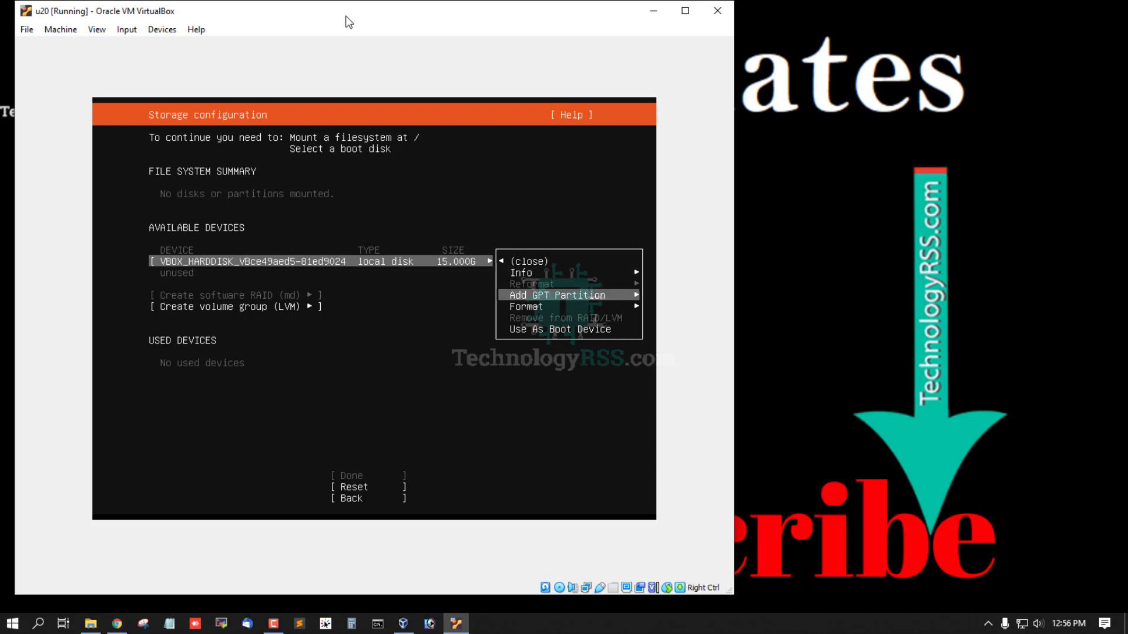
click(556, 295)
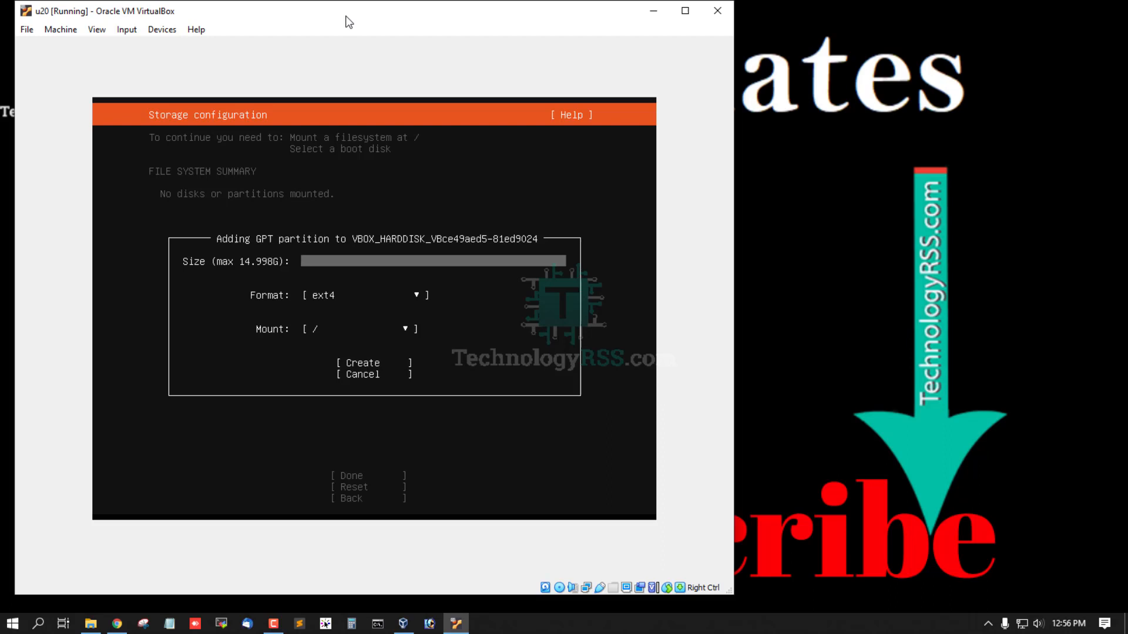
Create a 10 G ext4 partition mounted at /
text(10)
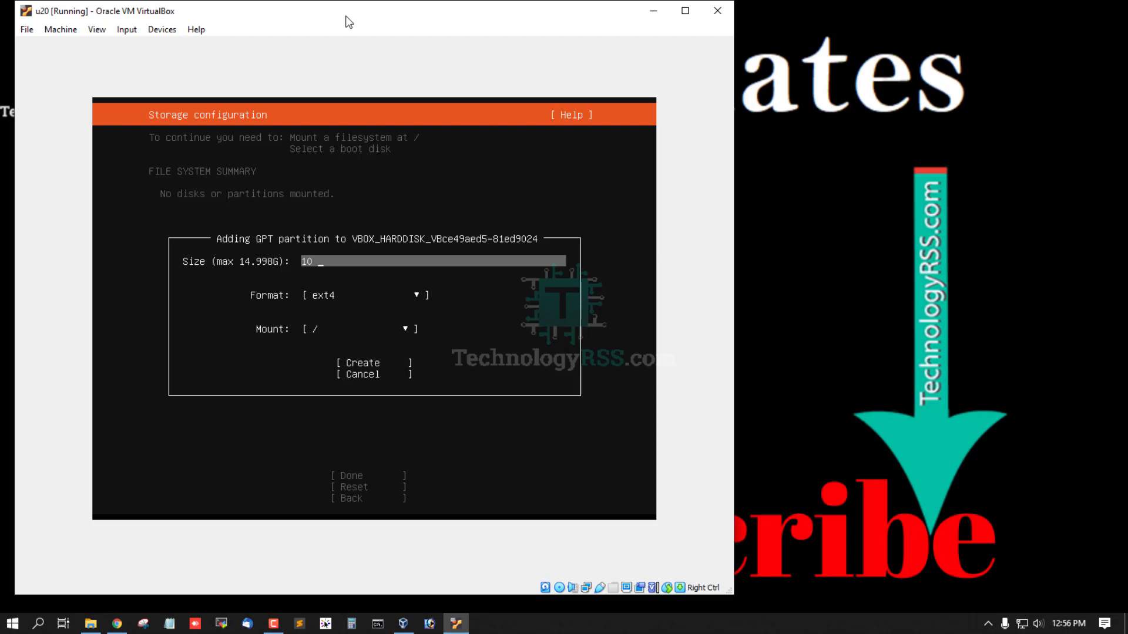
text(G)
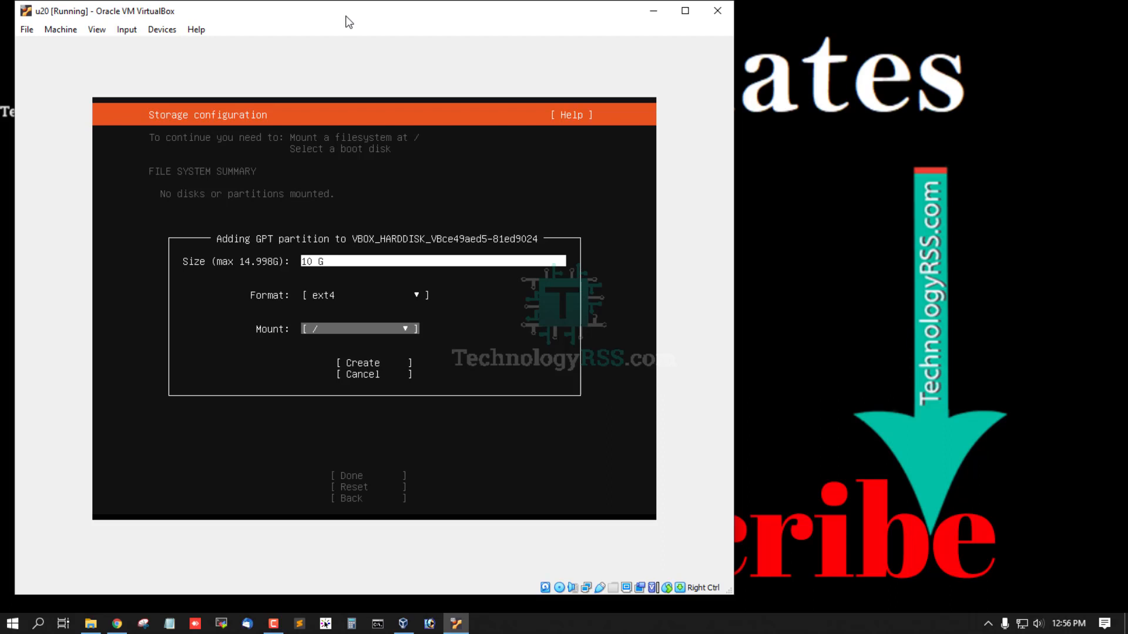
click(361, 363)
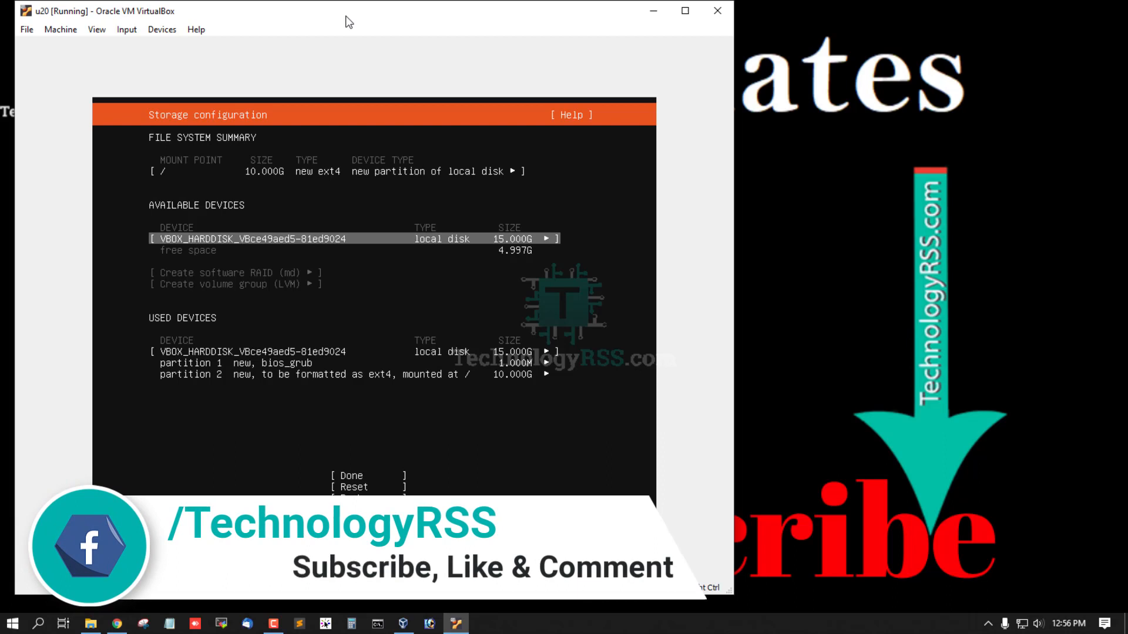
Create a 2 G ext4 GPT partition mounted at /boot
click(548, 239)
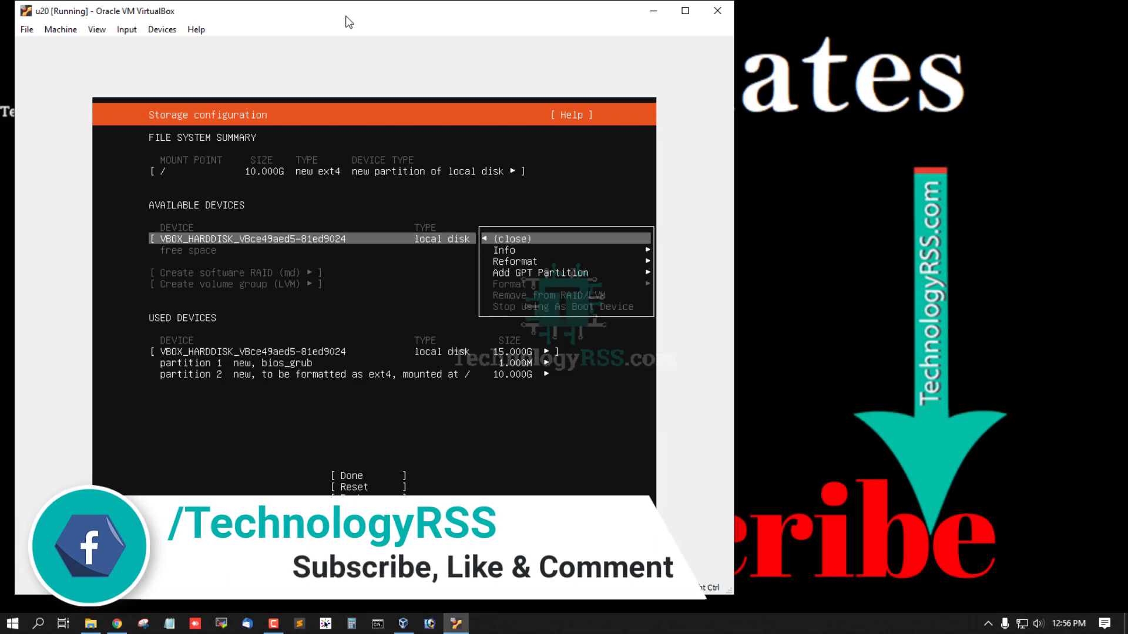
click(539, 272)
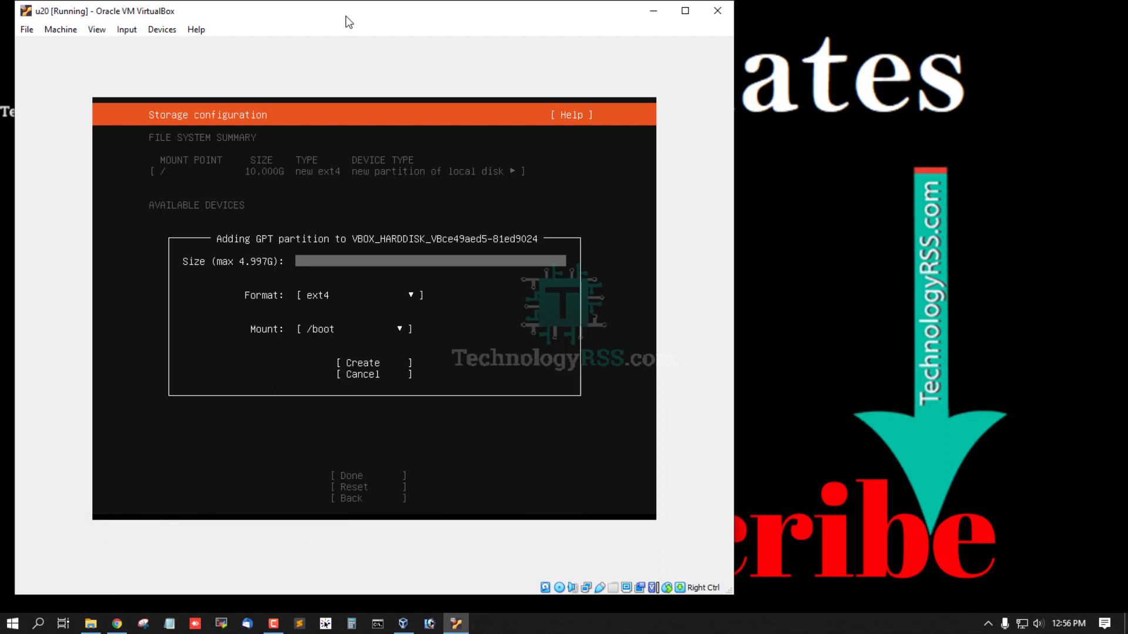
text(2 G)
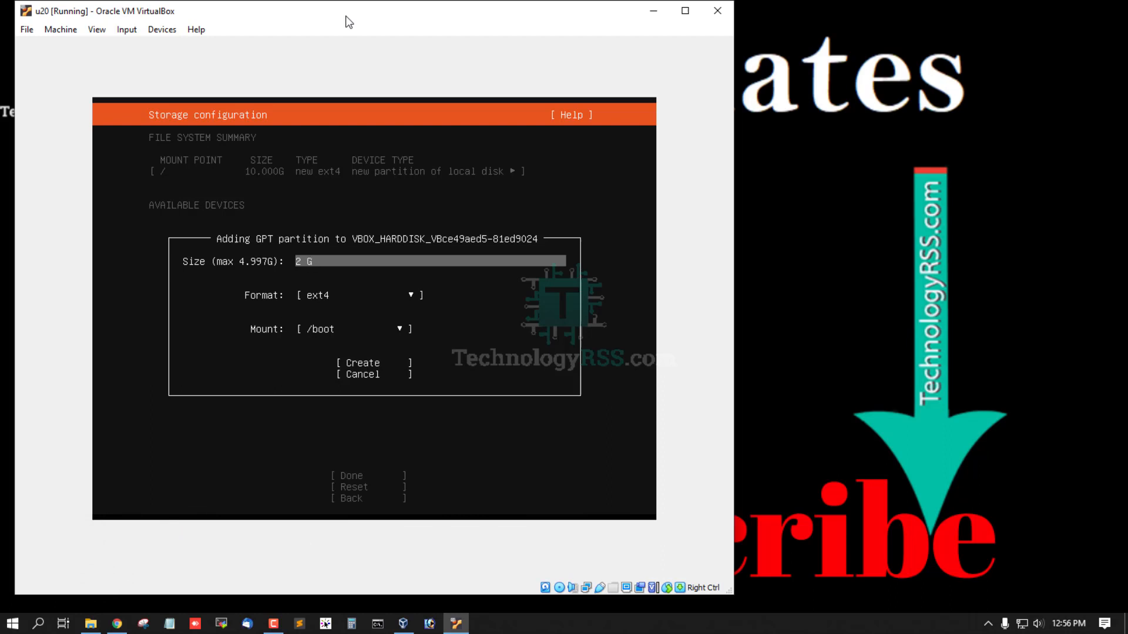
click(363, 362)
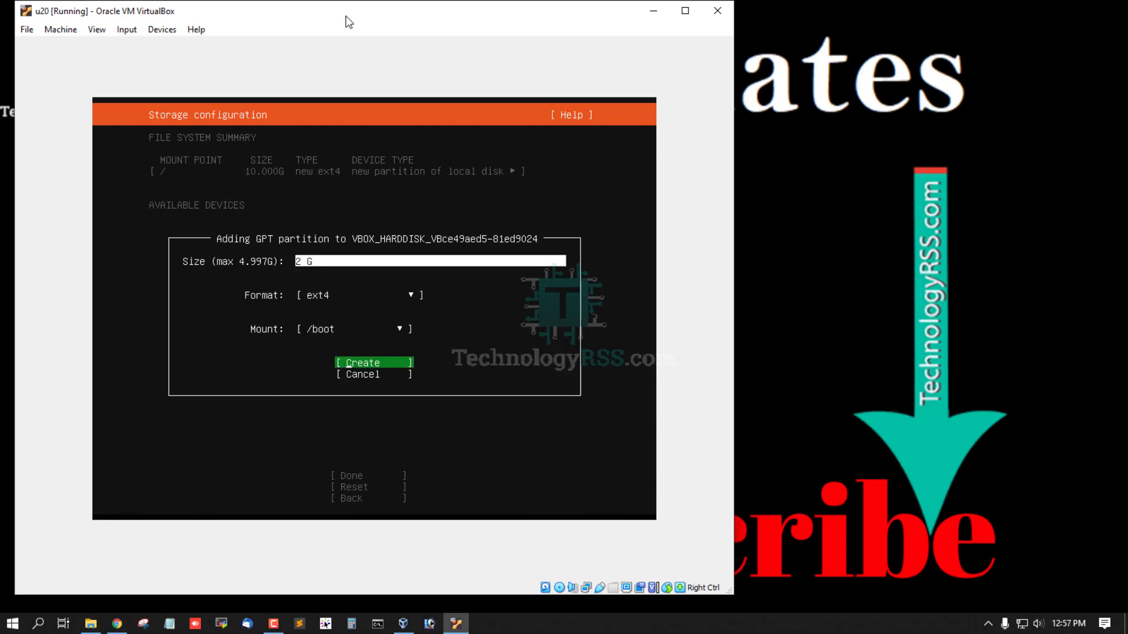
click(372, 361)
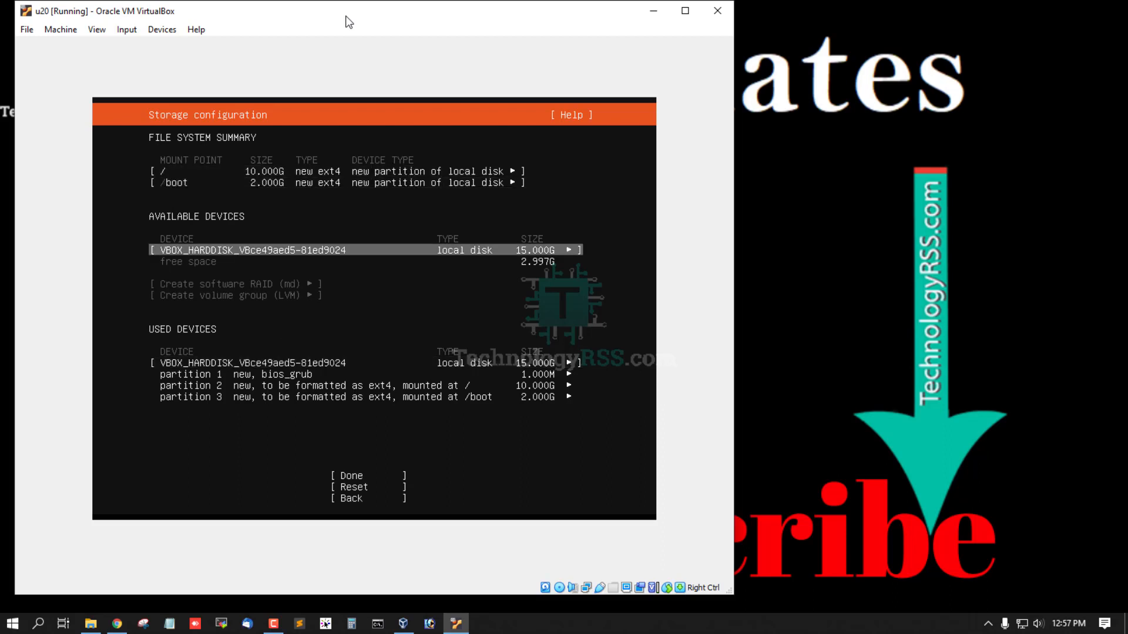
Create a 2 G GPT partition formatted as swap
click(571, 249)
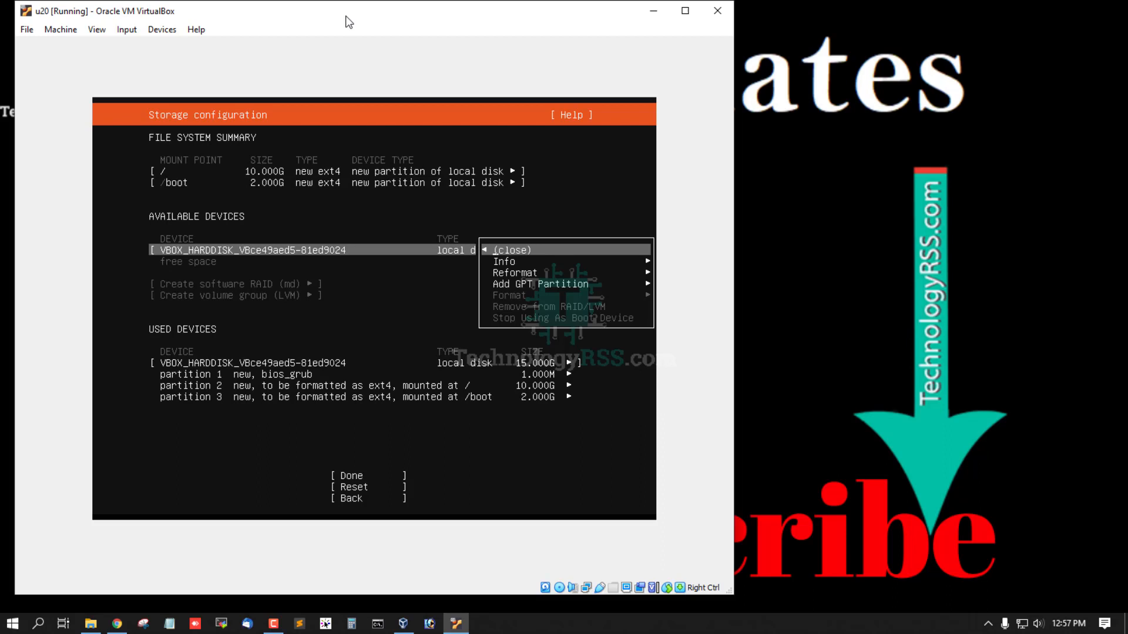
click(541, 284)
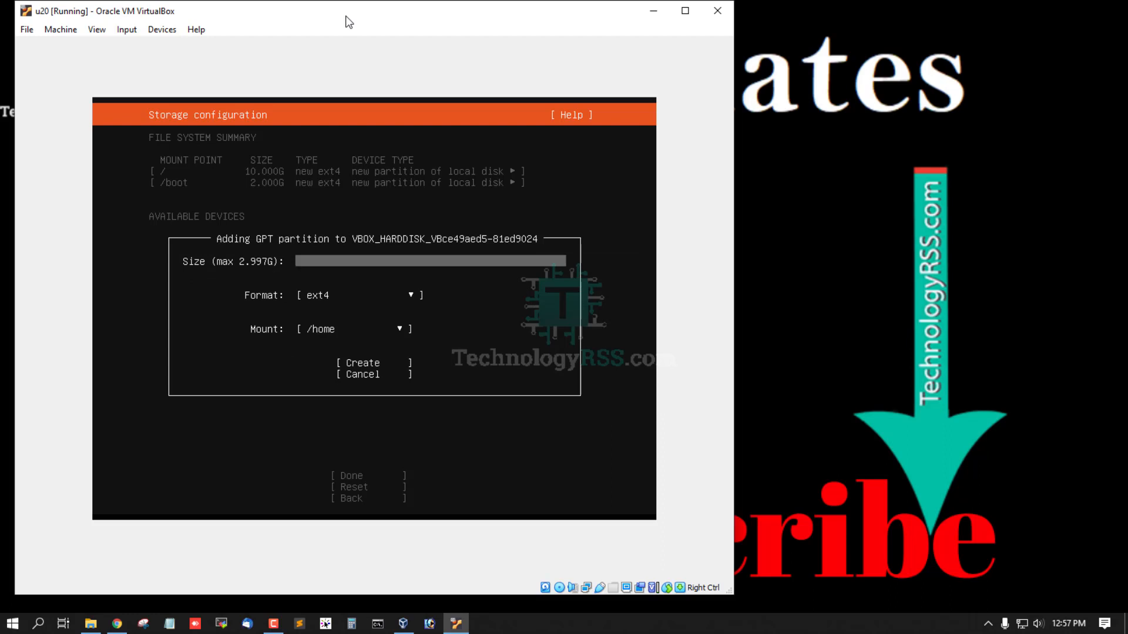
text(2 G)
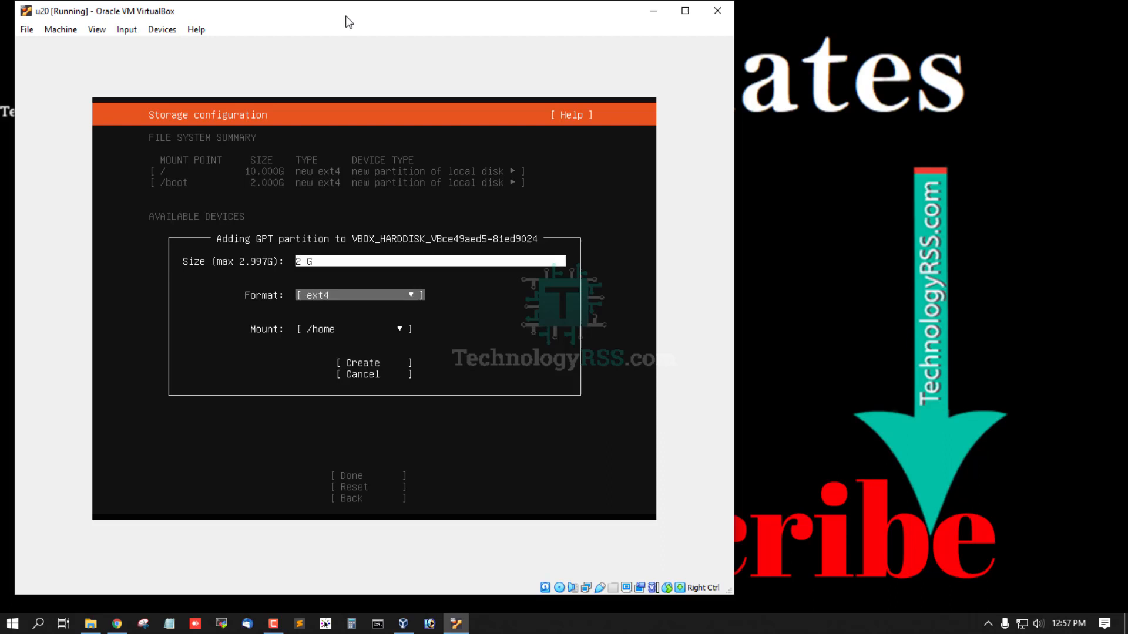
click(360, 295)
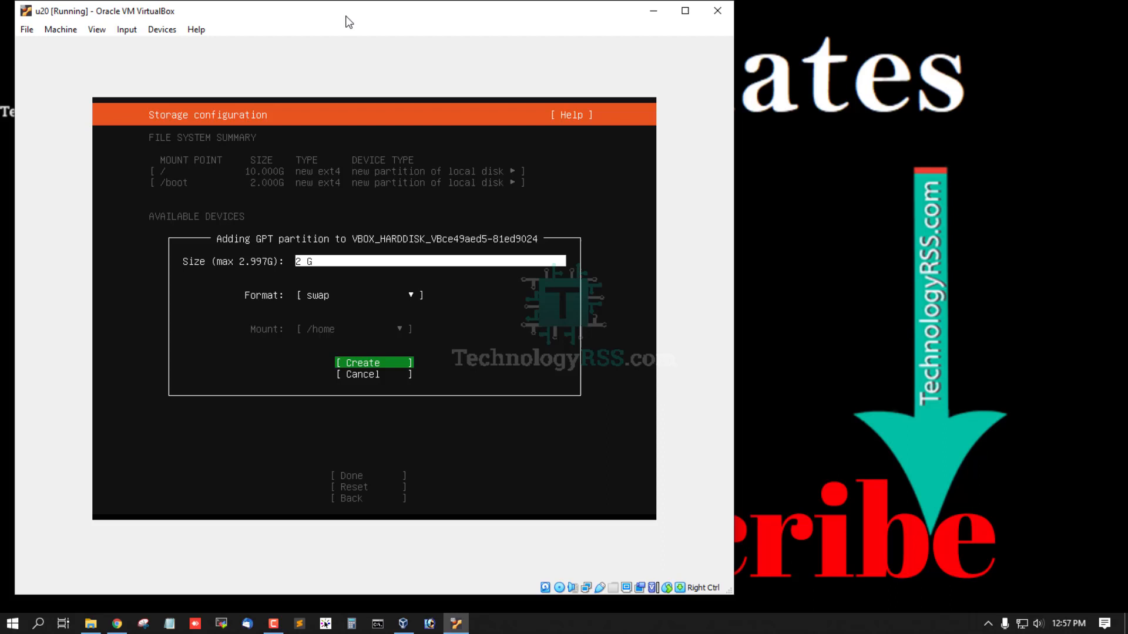
click(374, 362)
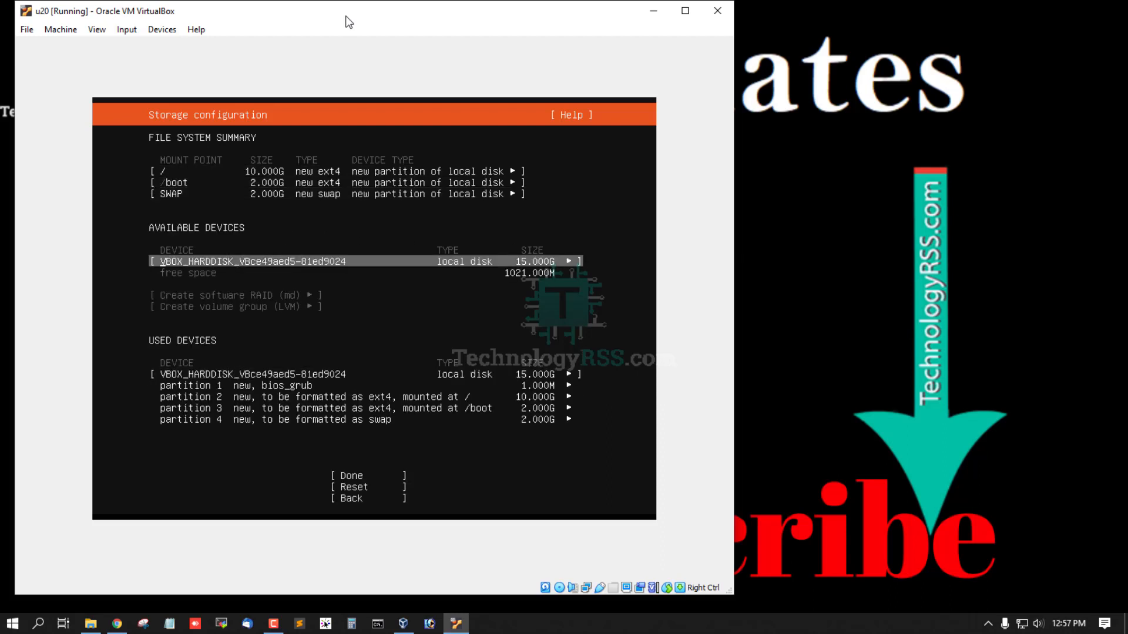
Create an ext4 /home partition from the remaining 1021 MB of free space
click(568, 261)
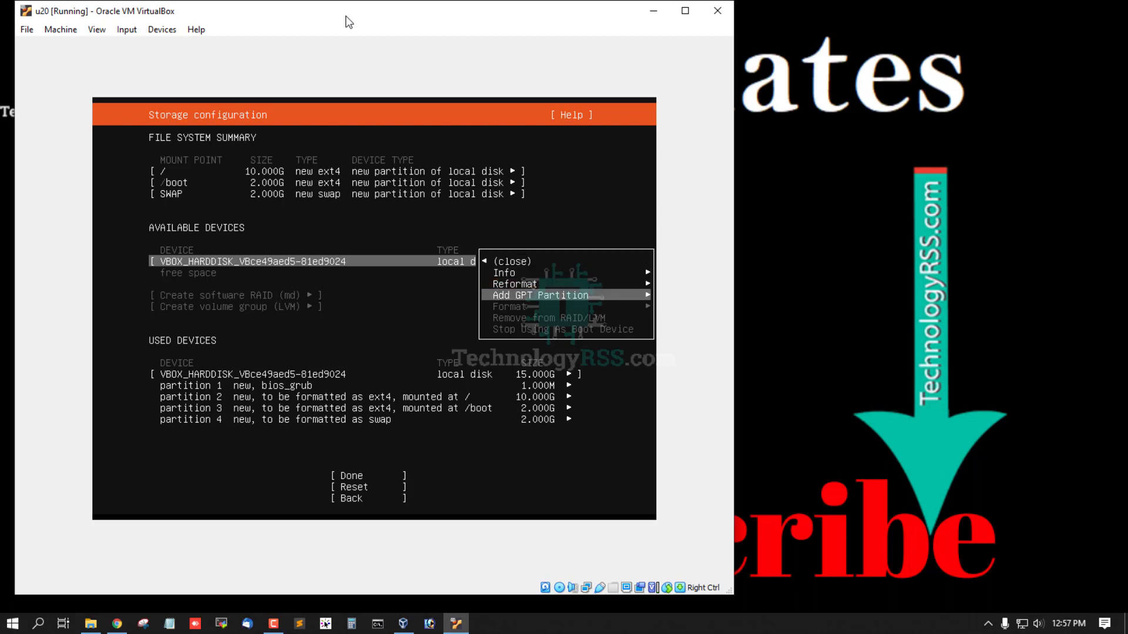
click(540, 295)
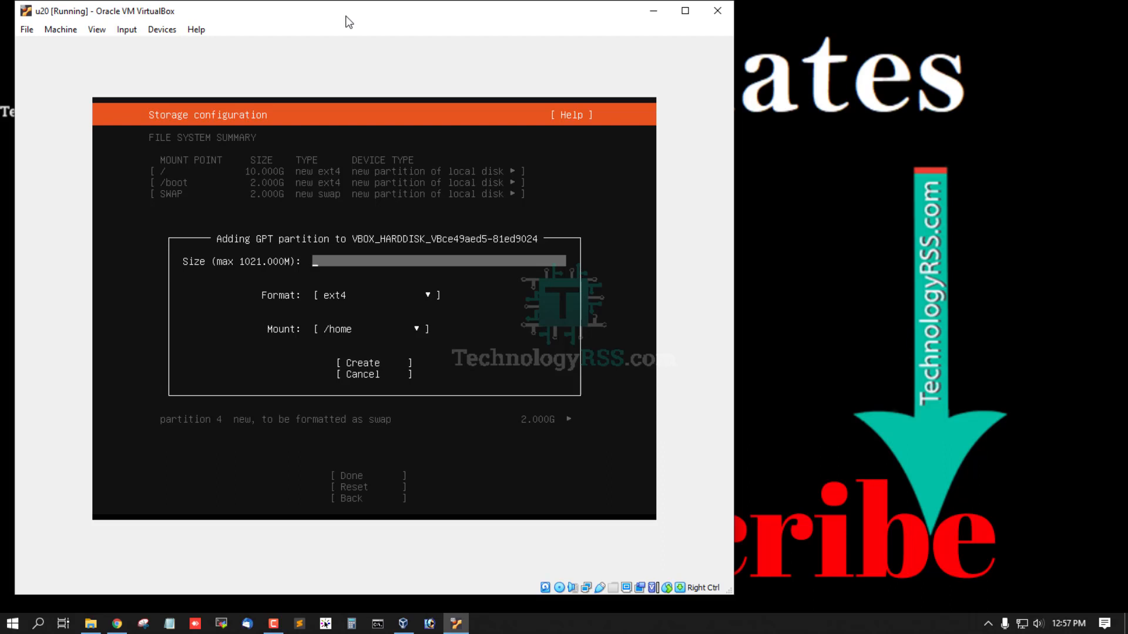
click(374, 295)
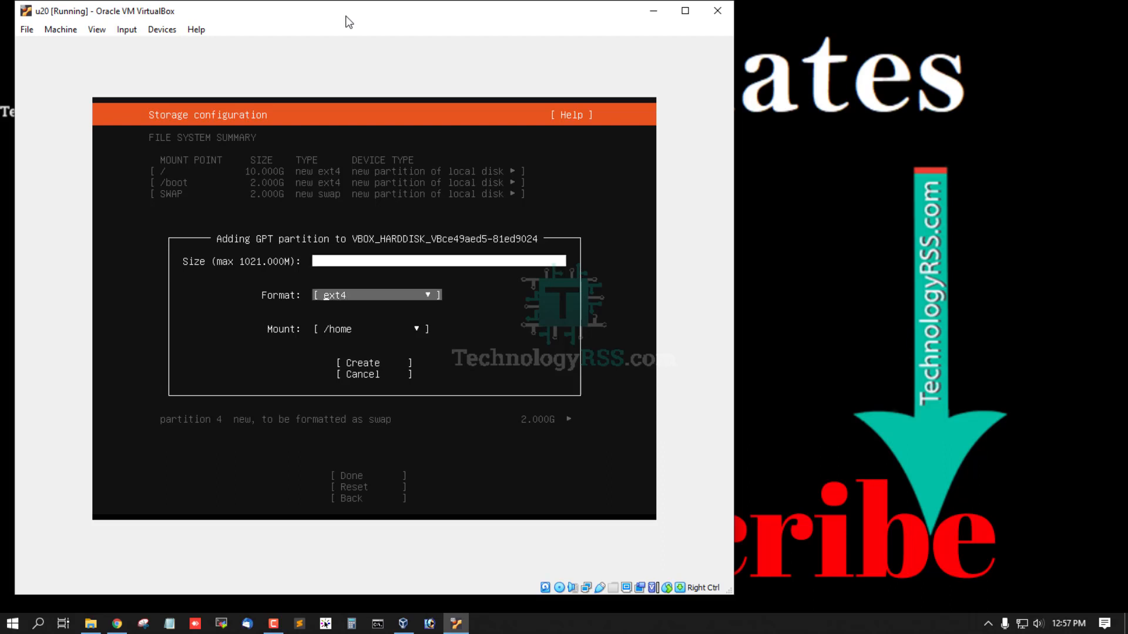
click(369, 329)
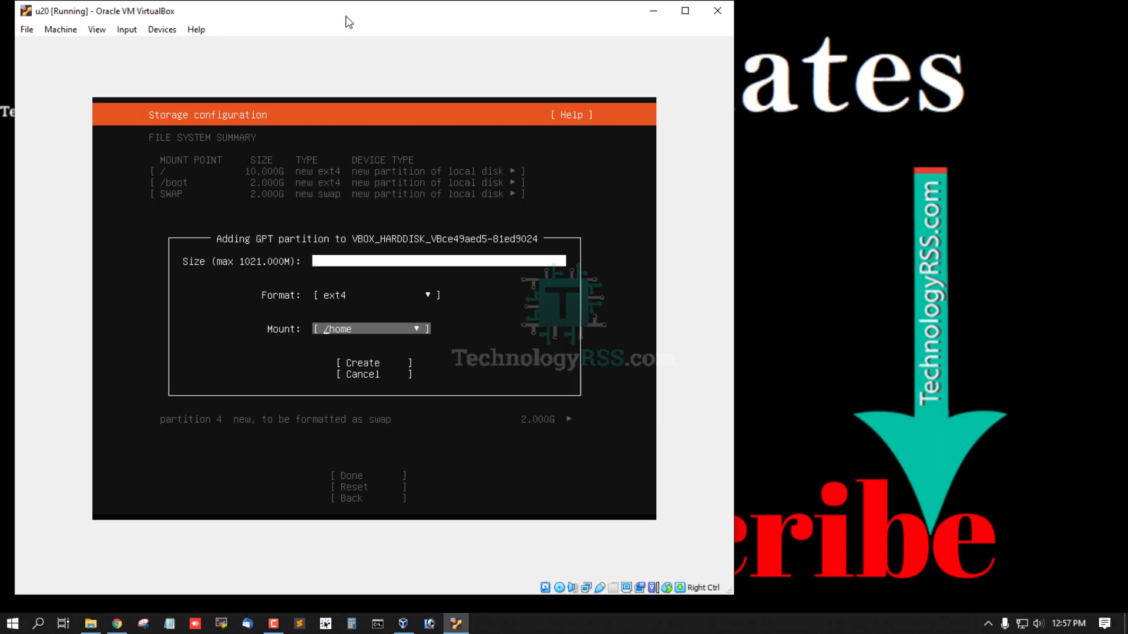
click(363, 363)
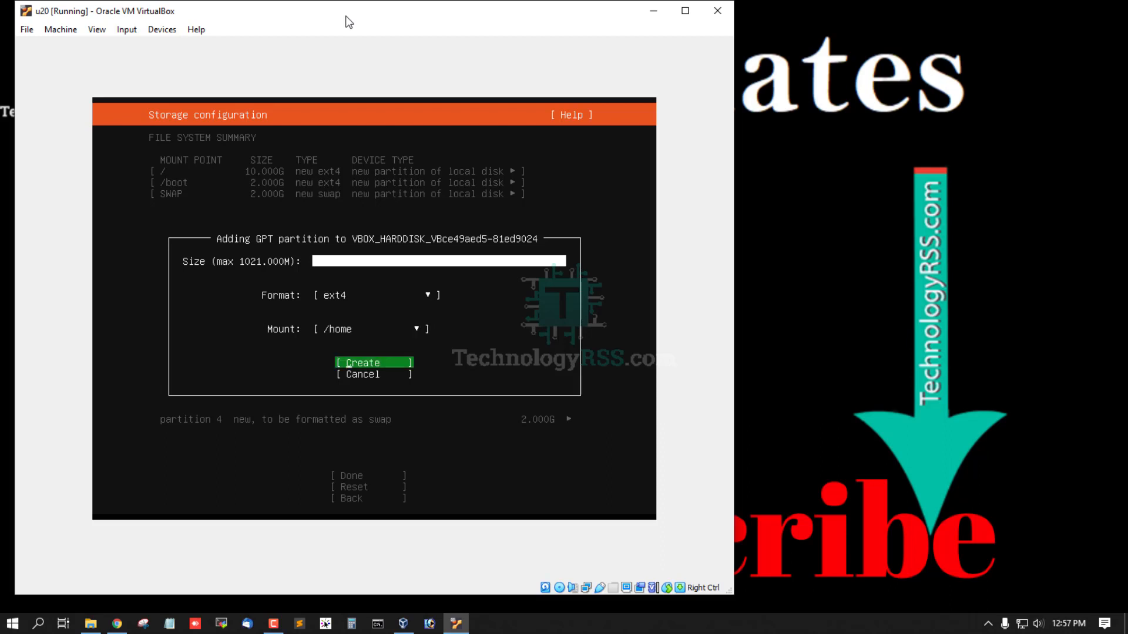
click(363, 363)
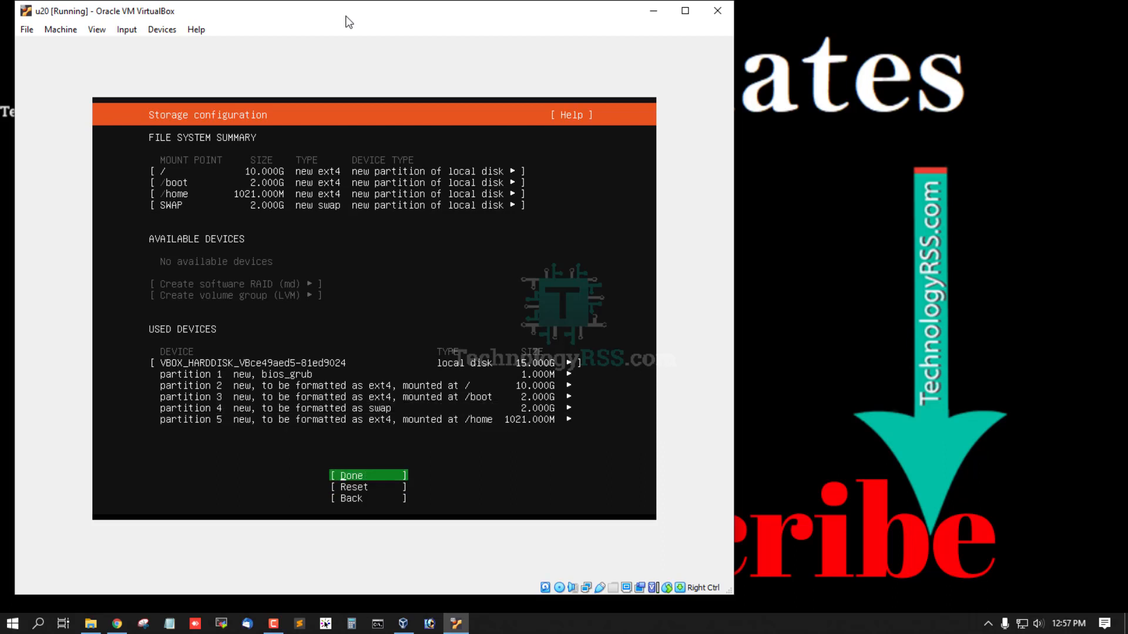
Finish the storage layout and confirm the destructive formatting action
click(350, 476)
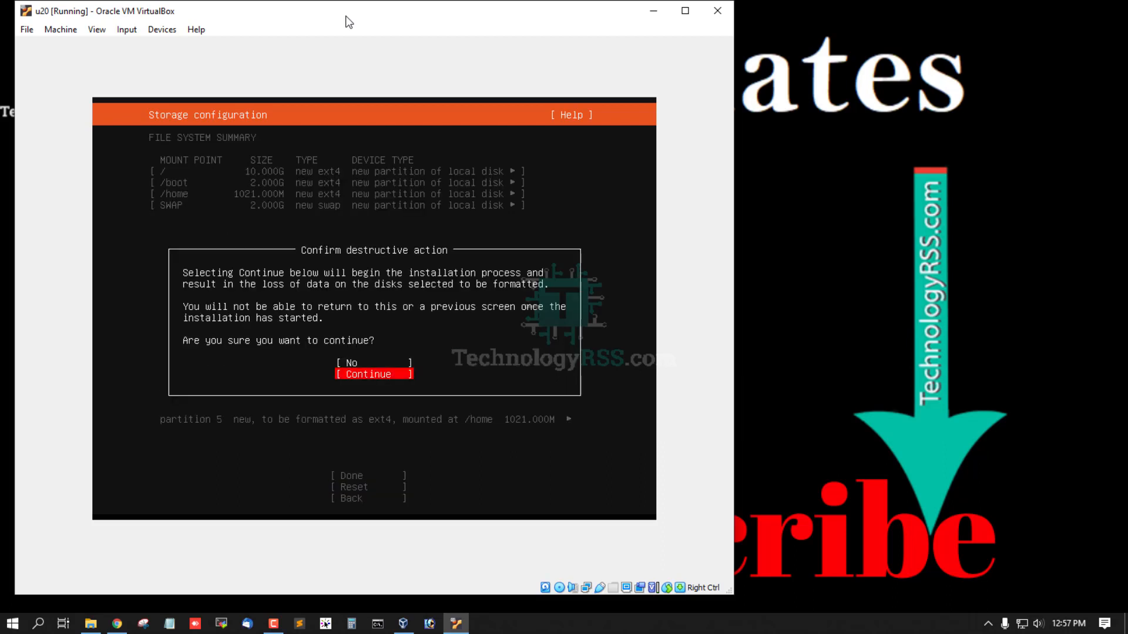
click(374, 374)
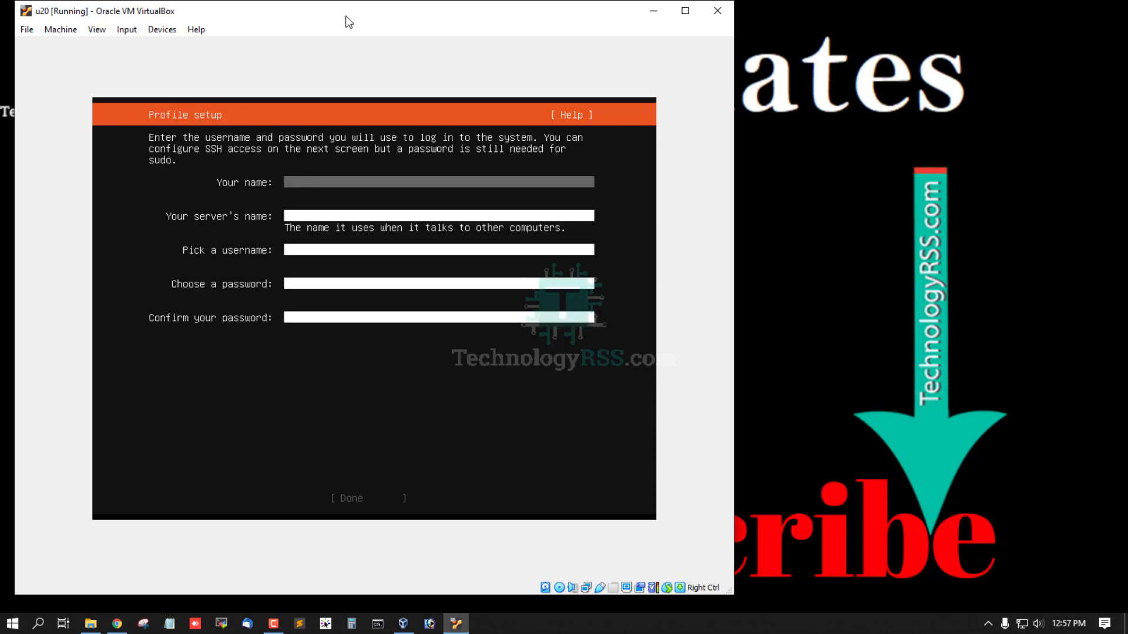
Fill the profile with name tech, server ubuntu, username tech and a password, then submit
text(tech)
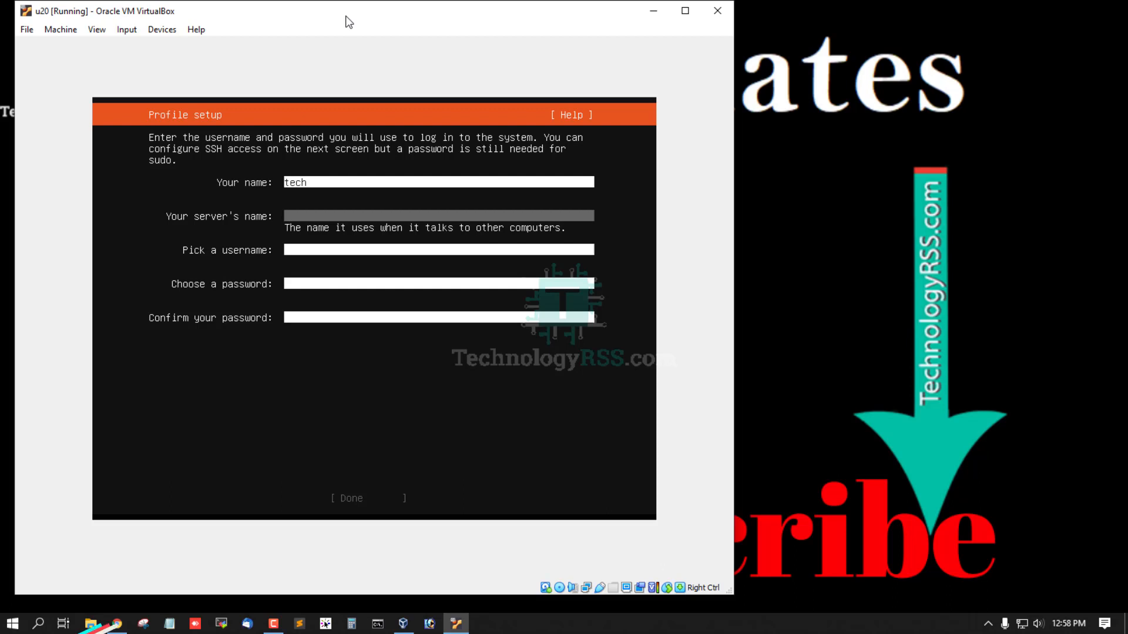
text(ubuntu)
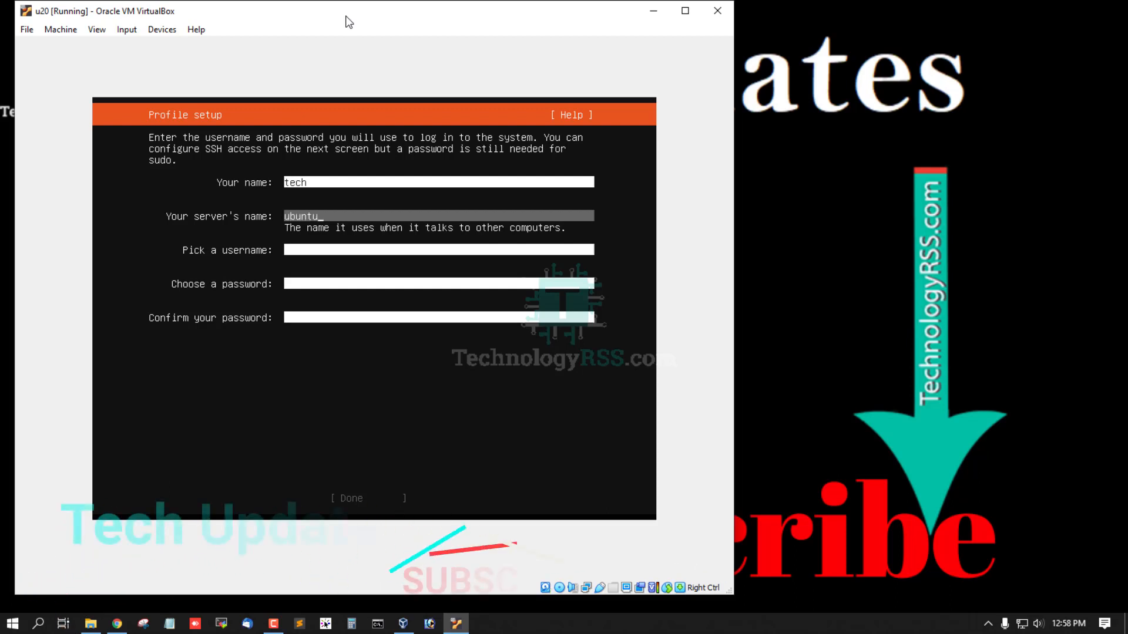
text(t)
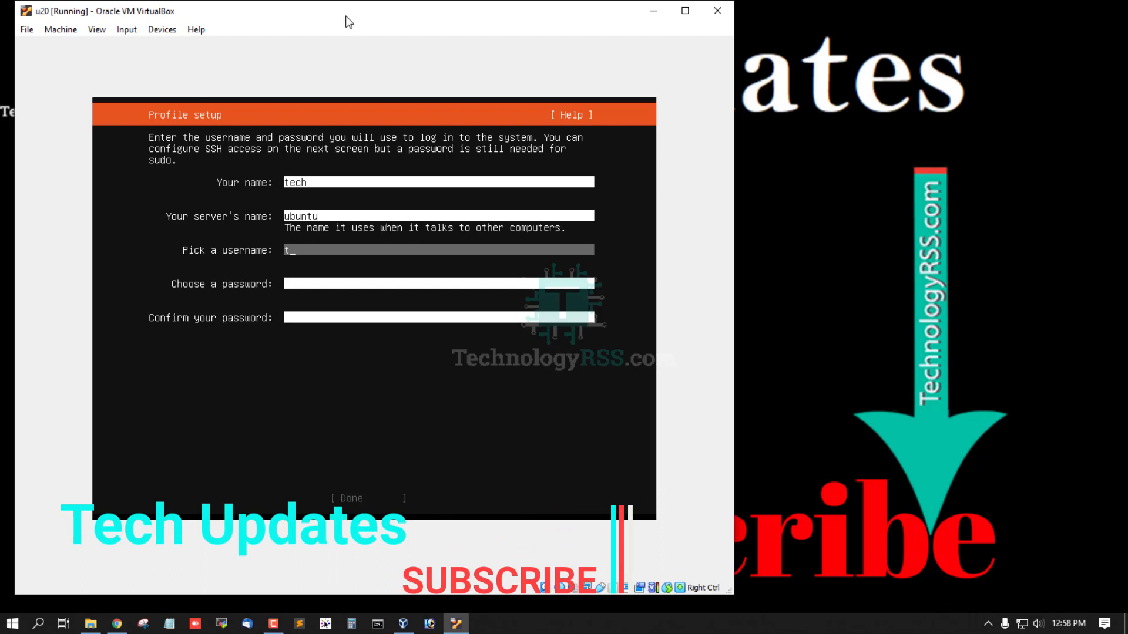
text(ech)
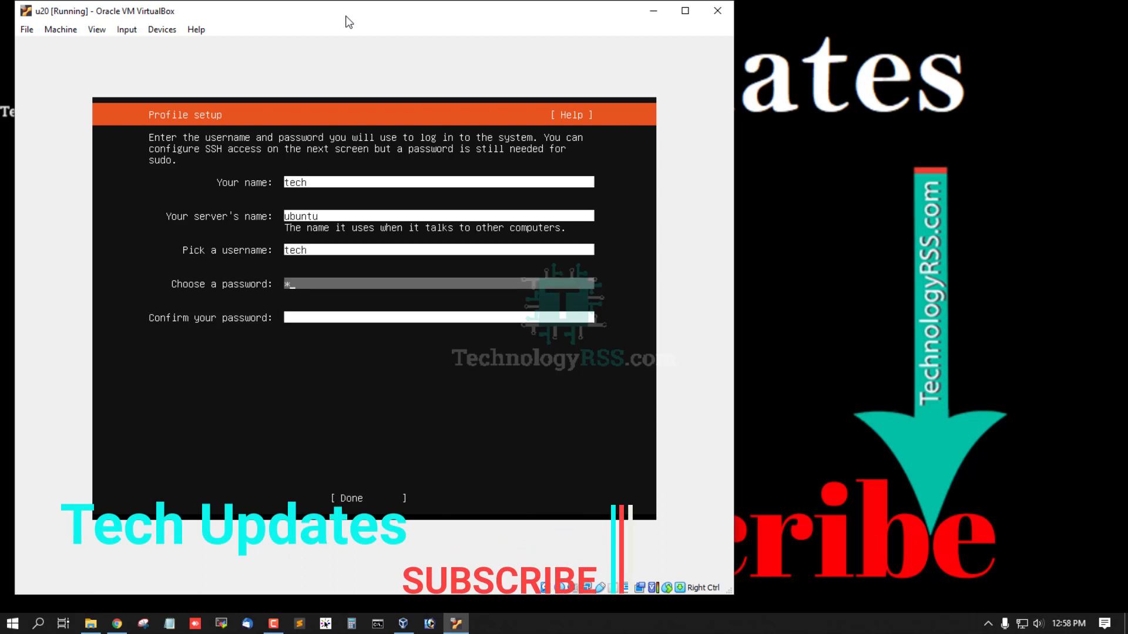
text(password)
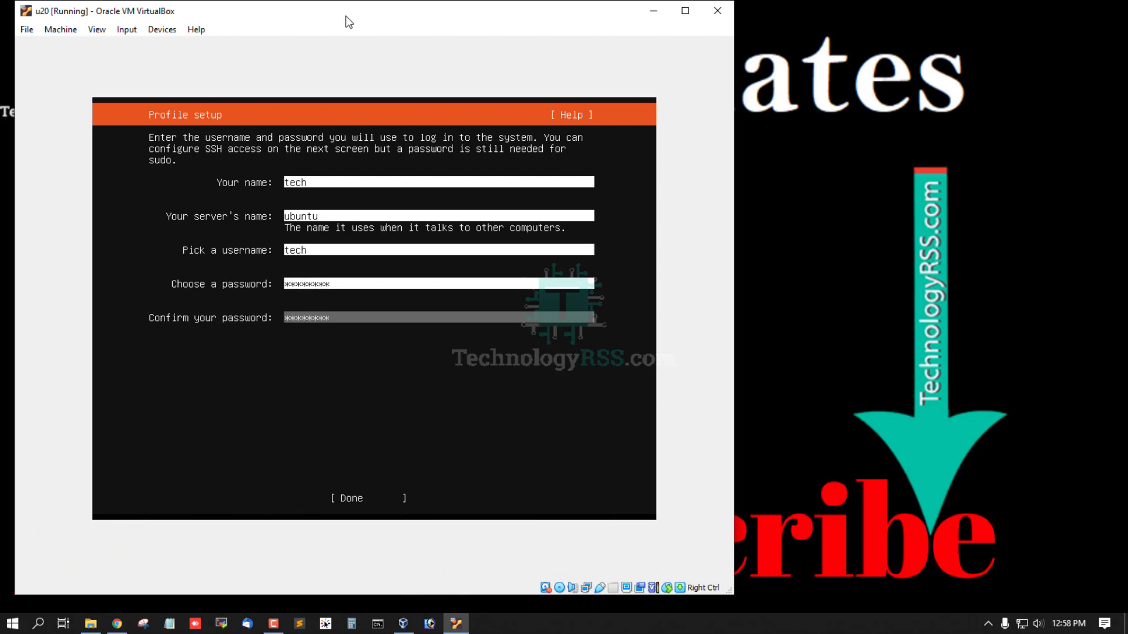
click(348, 498)
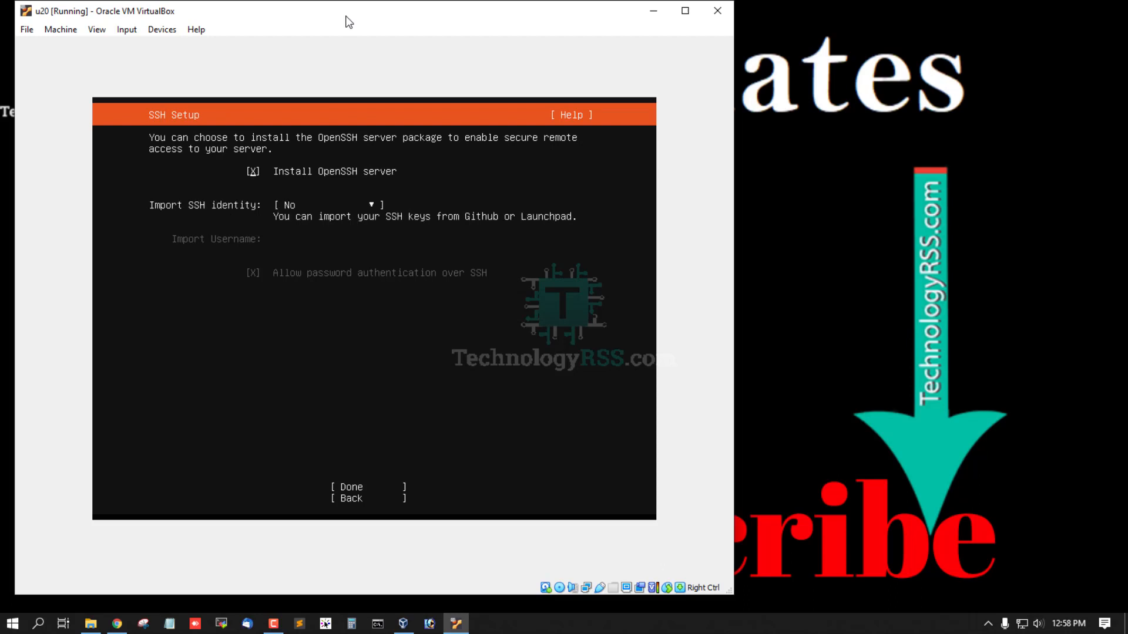
Leave Install OpenSSH server checked and accept the SSH setup
click(328, 204)
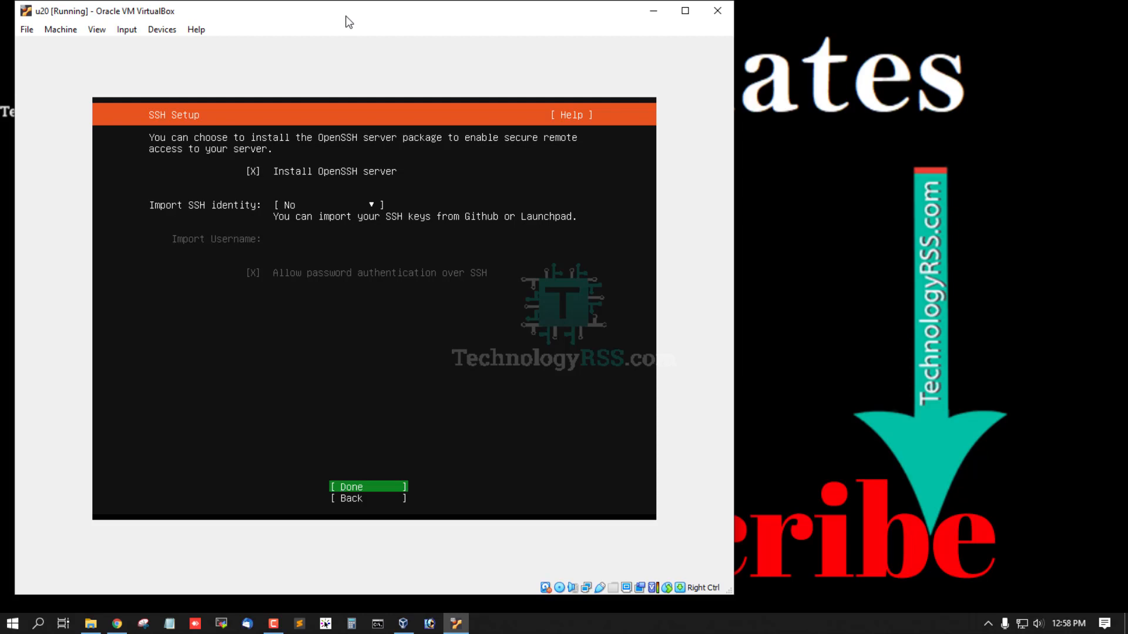
click(368, 486)
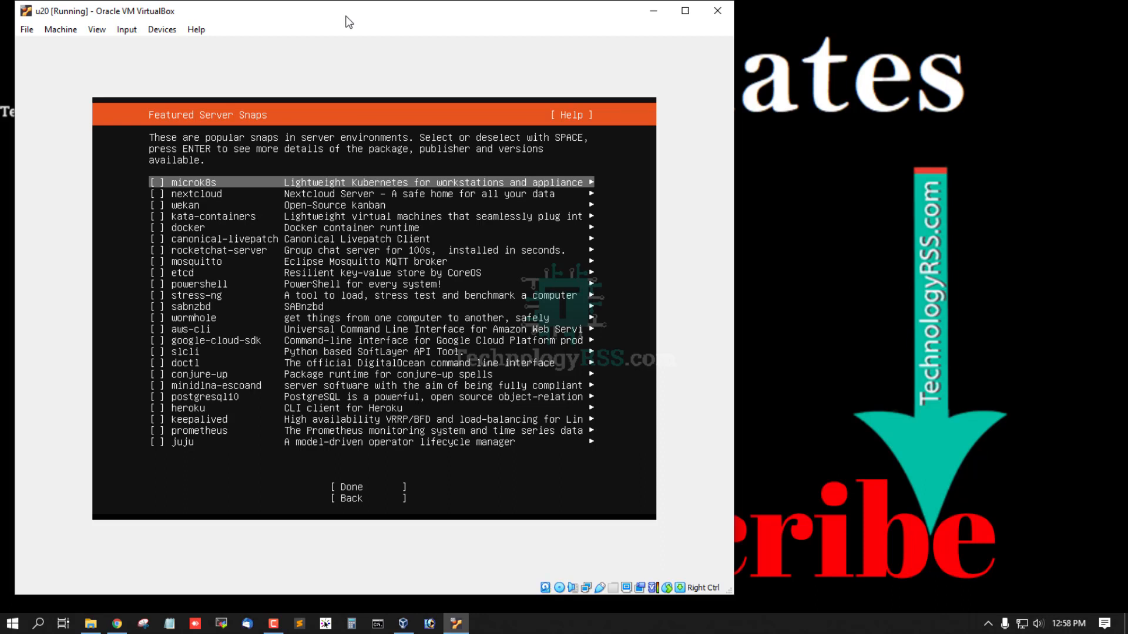
Pass through the Featured Server Snaps list selecting none and begin installation
key(Down)
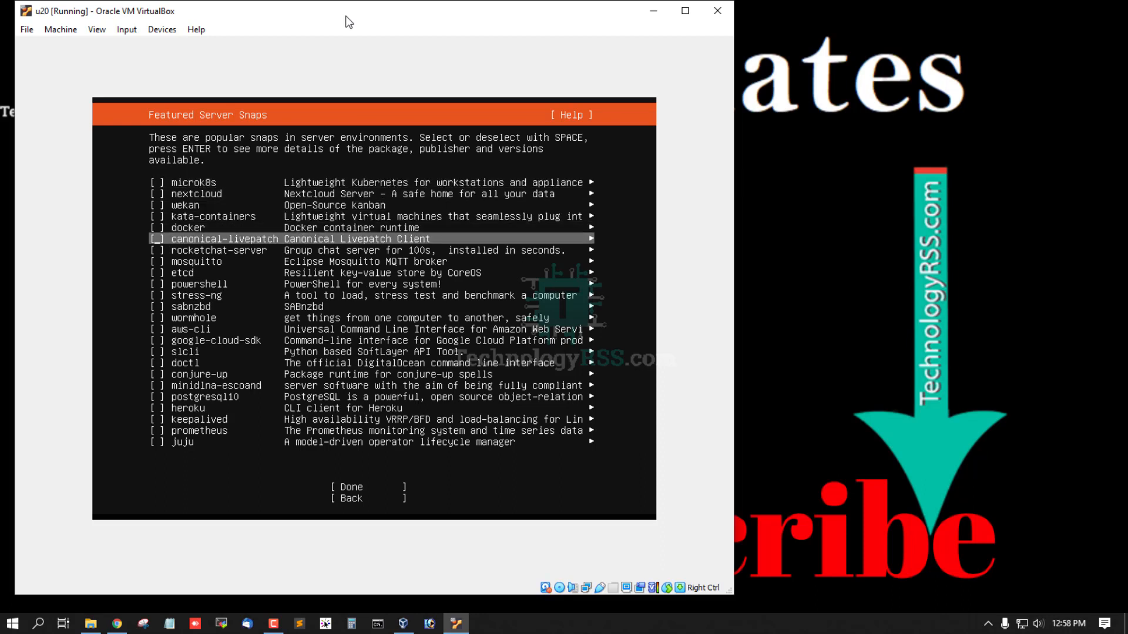
key(Down)
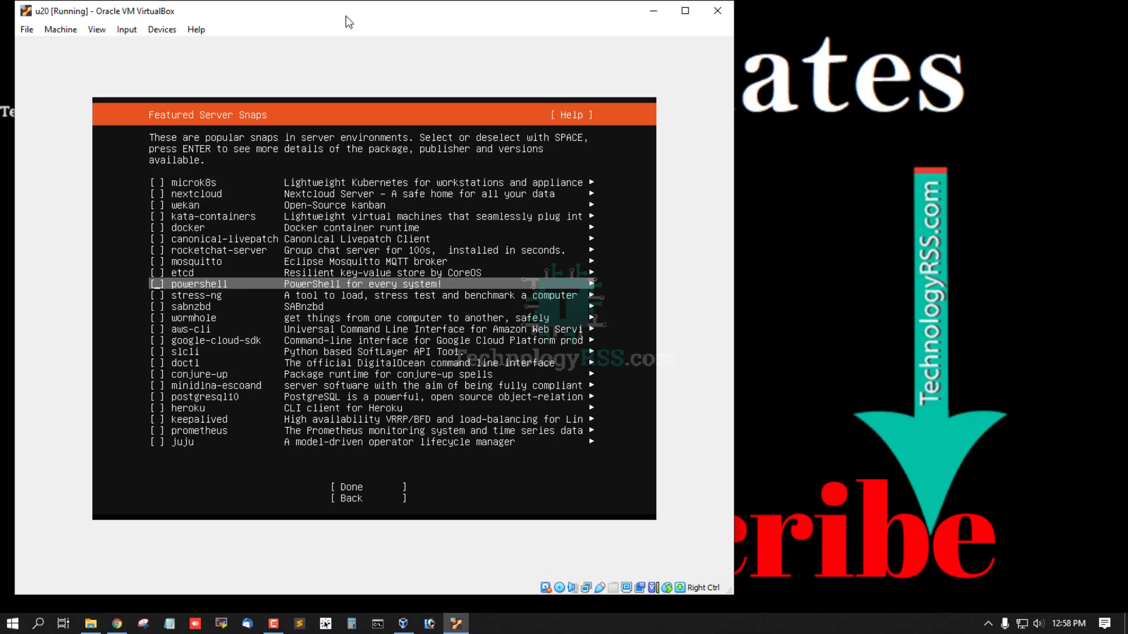
key(Tab)
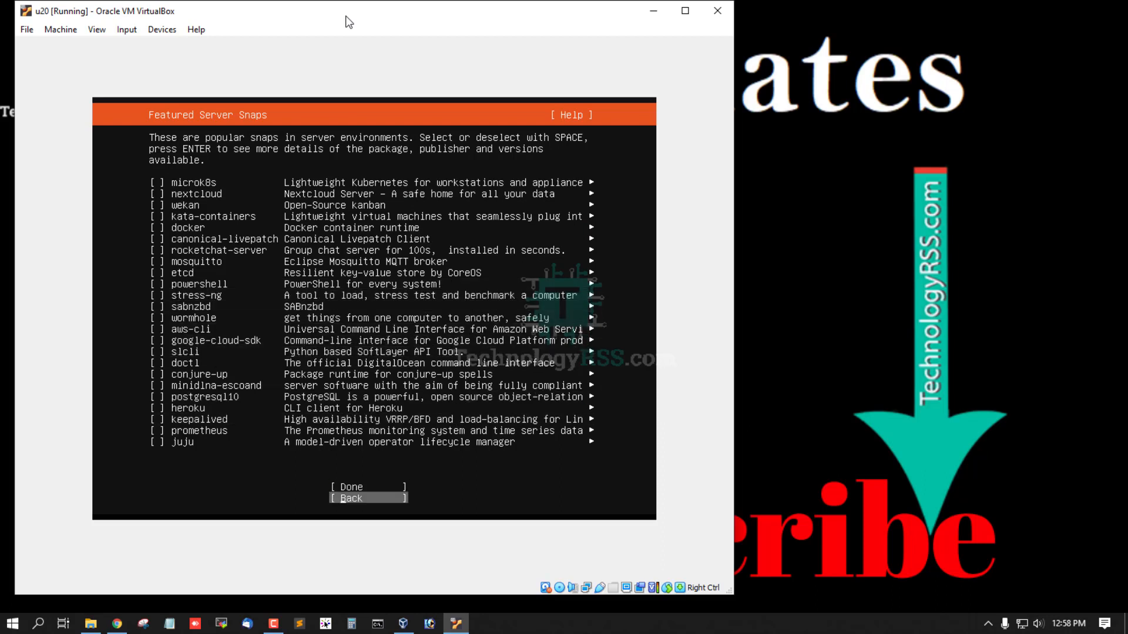
key(Up)
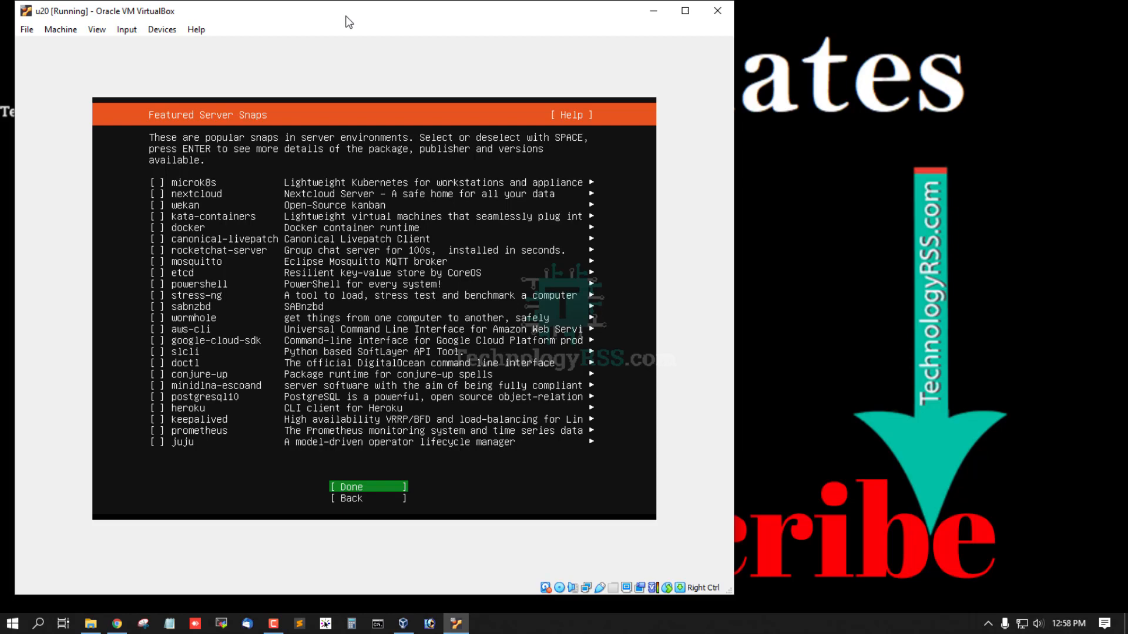
click(367, 487)
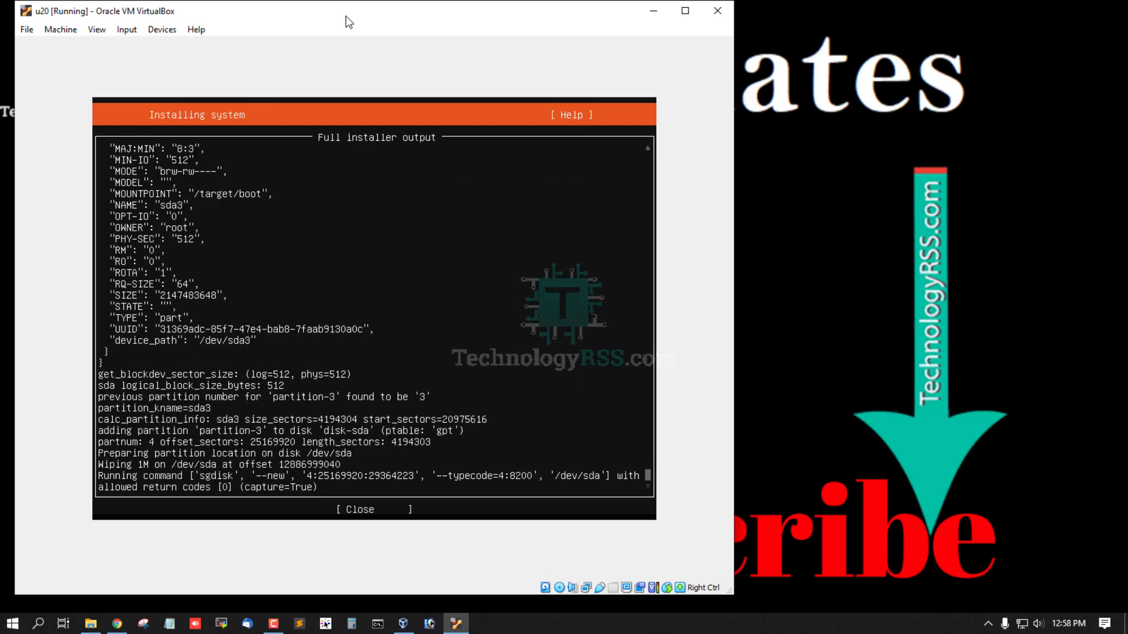
View full installer output while the kernel and openssh-server install until 'Install complete!'
click(356, 509)
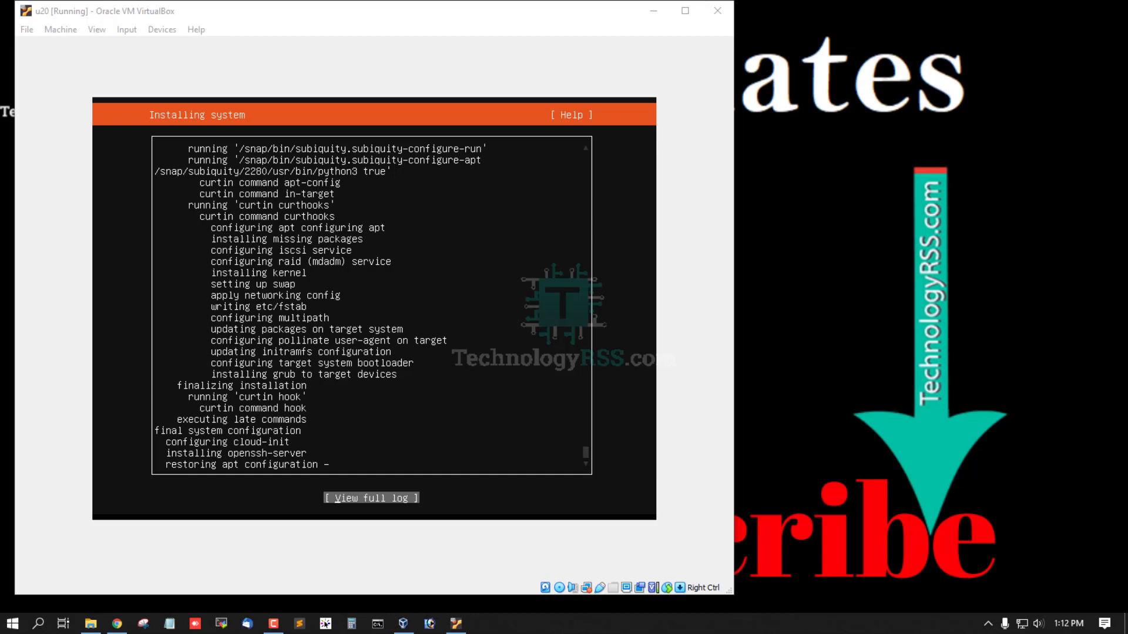
mouse_move(376, 57)
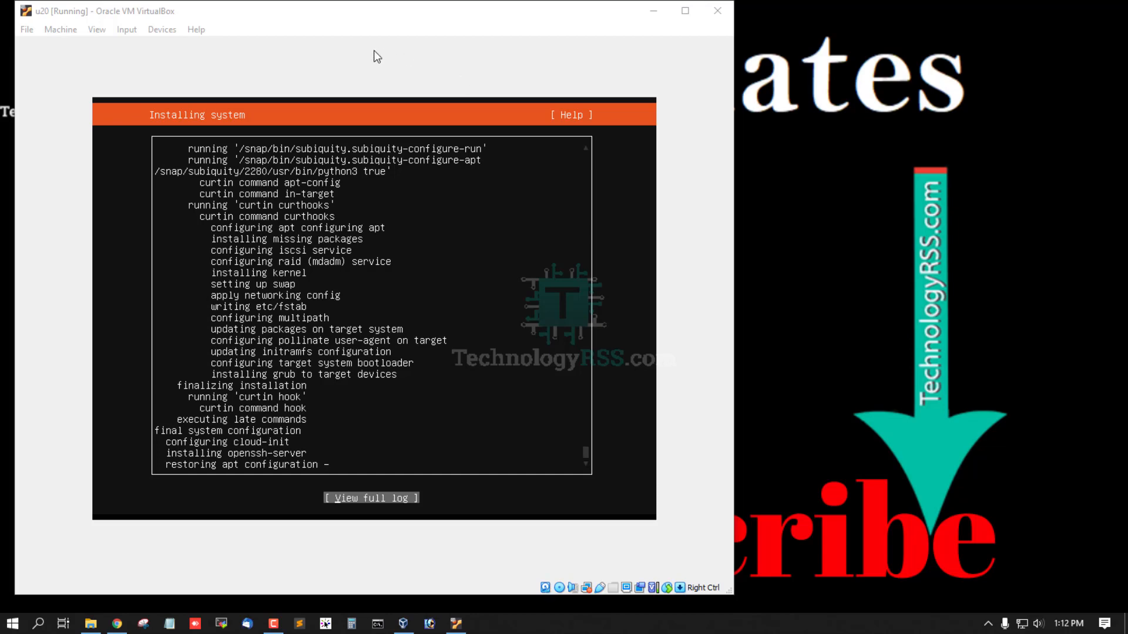
click(371, 498)
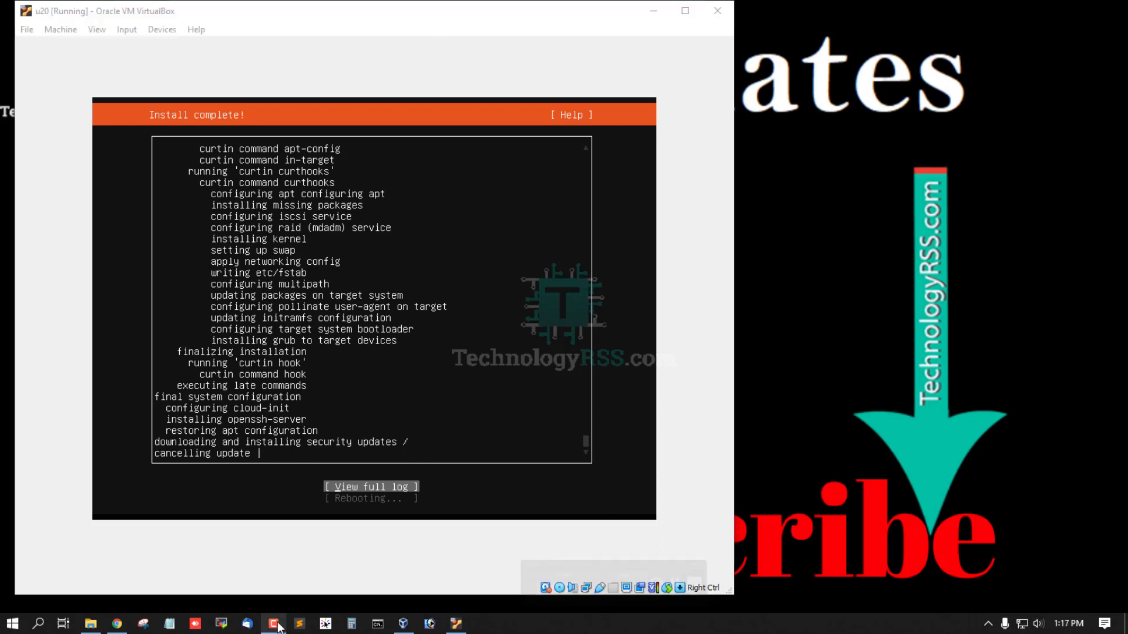
mouse_move(213, 31)
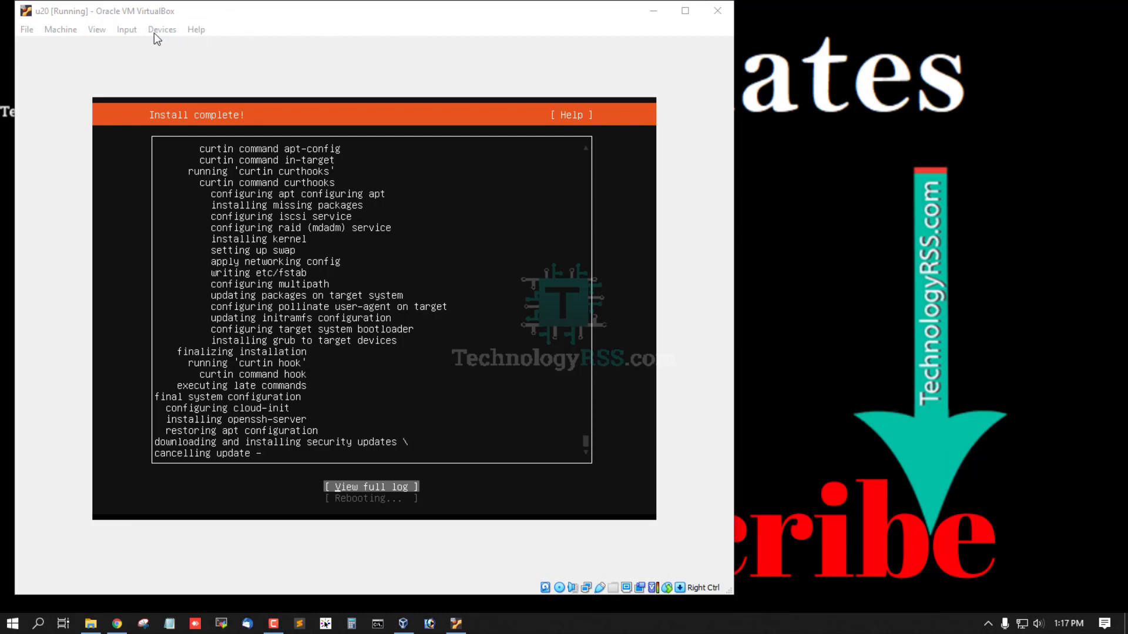
Reset the virtual machine from the Machine menu to reboot into the installed system
click(161, 29)
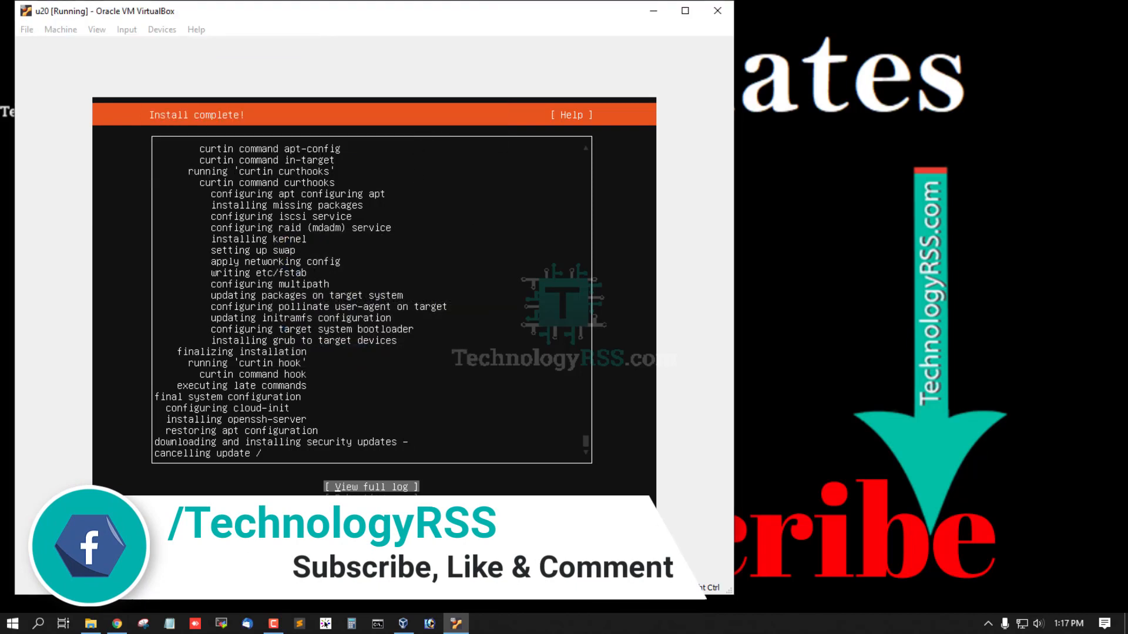
click(60, 30)
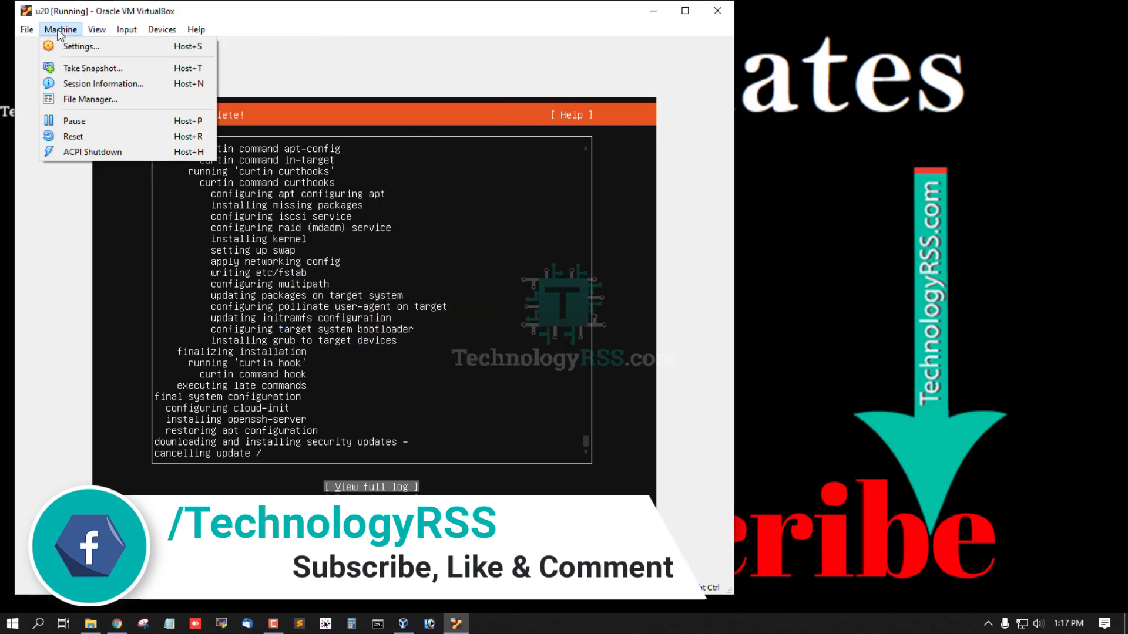
mouse_move(73, 137)
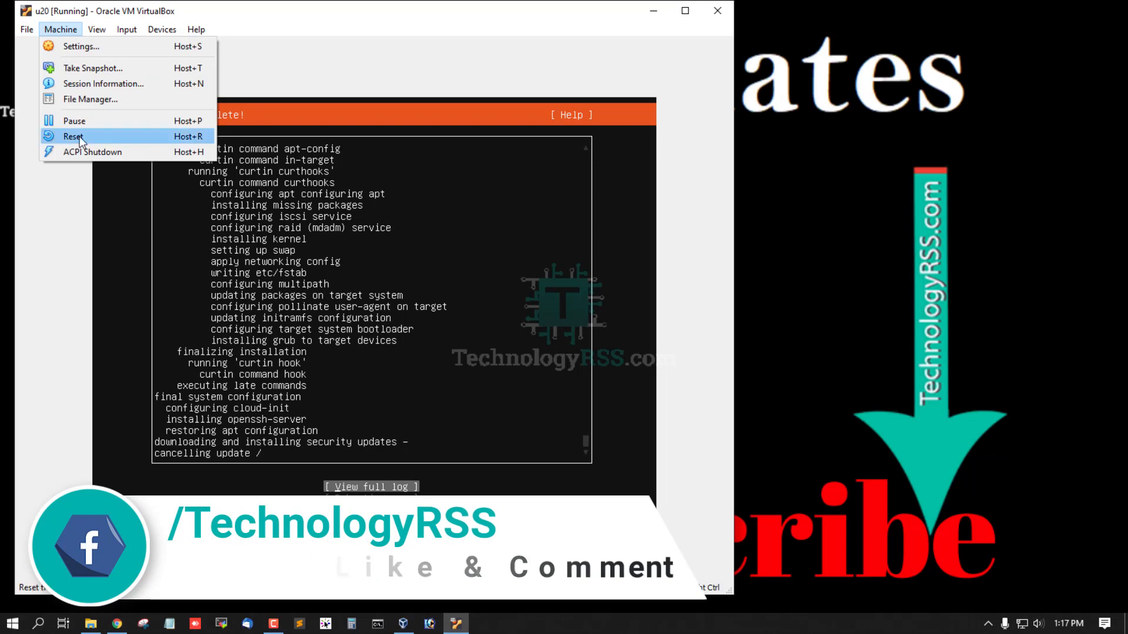
click(72, 136)
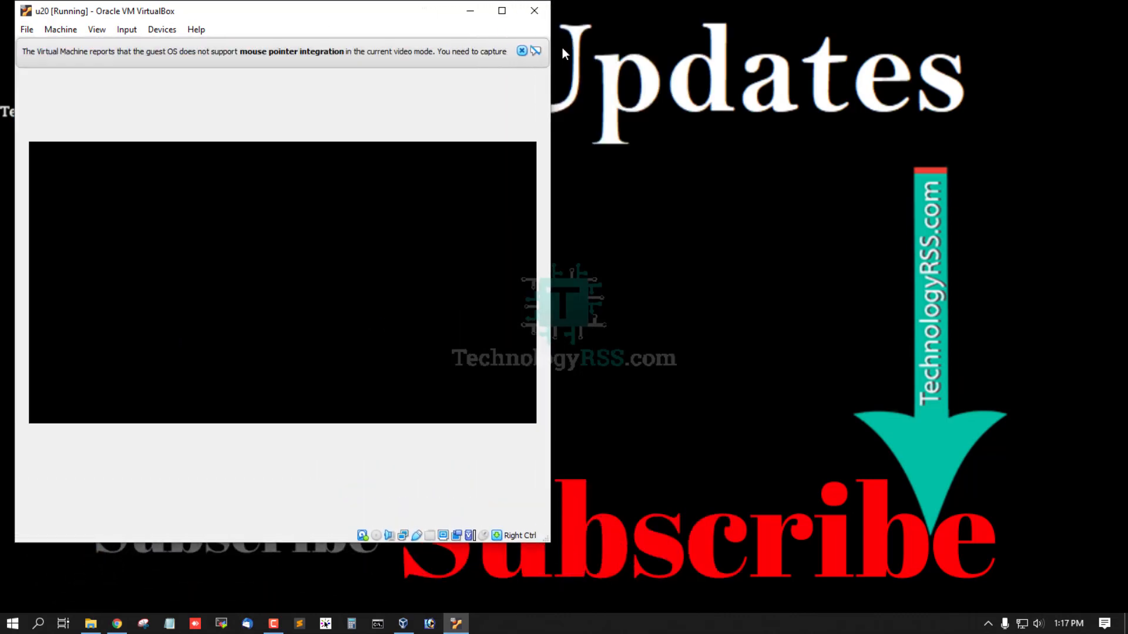
Dismiss the mouse integration notice and log in as user 'tech' with its password
click(521, 51)
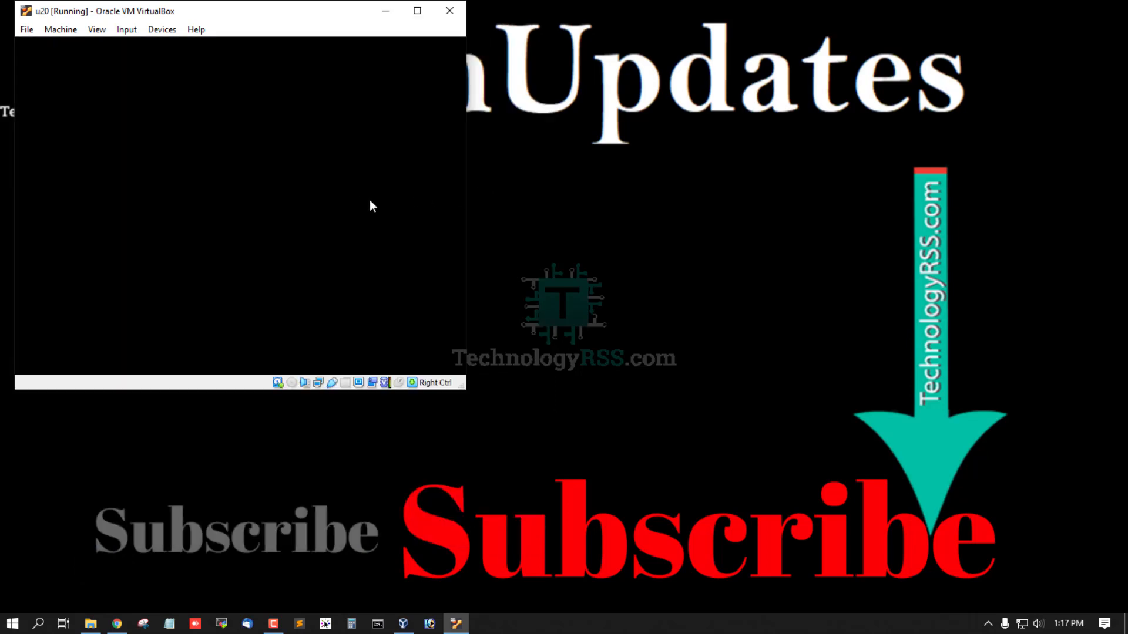
click(273, 624)
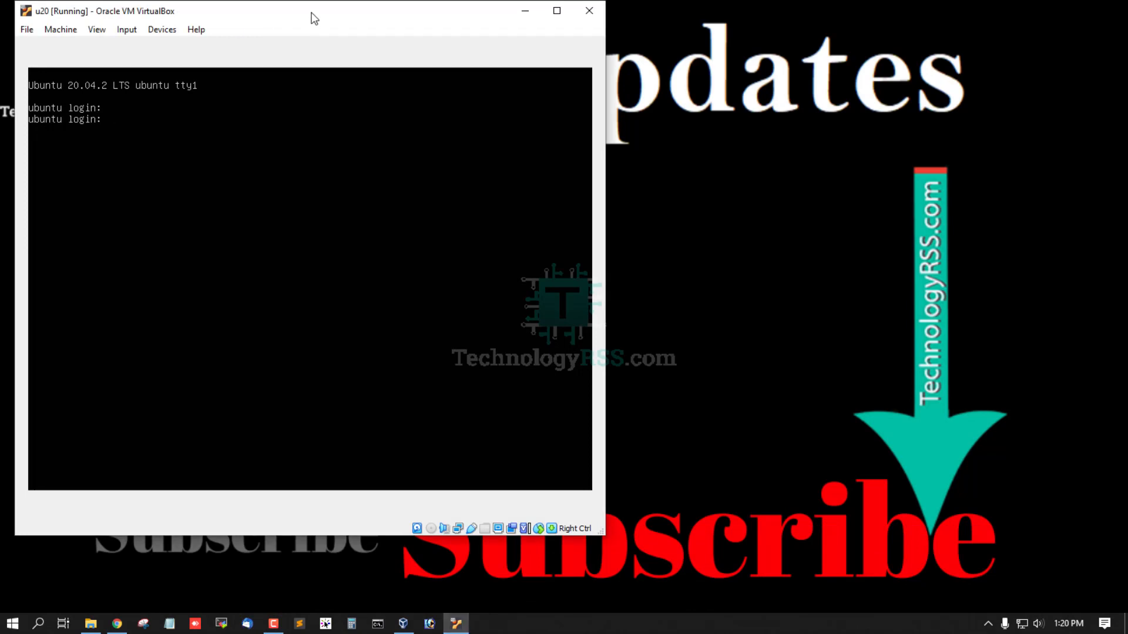
text(tech)
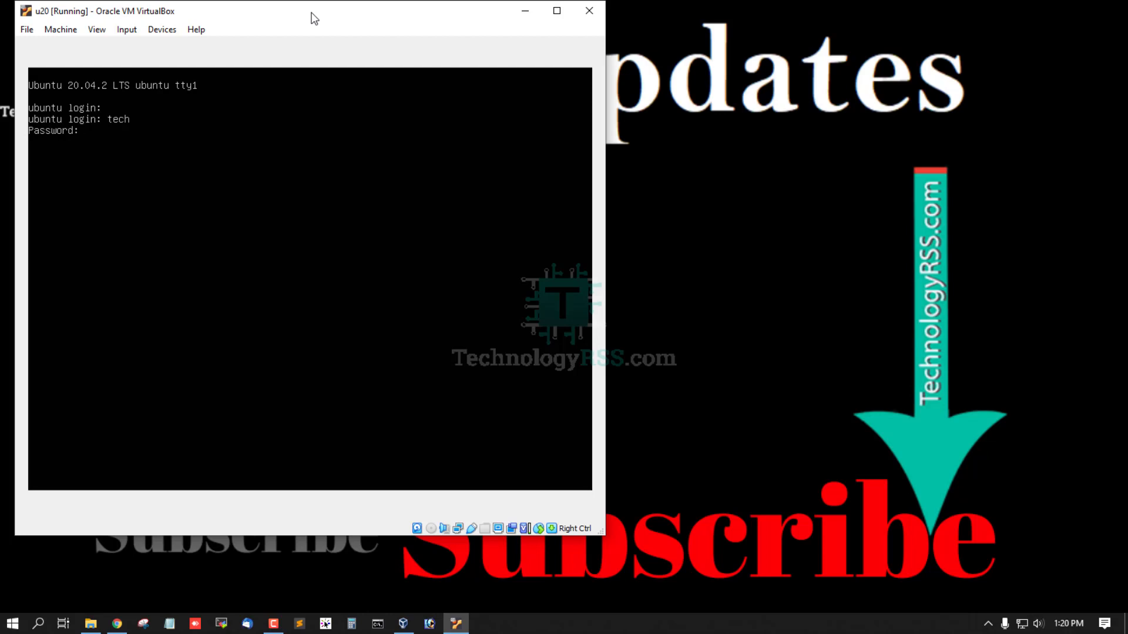
key(Return)
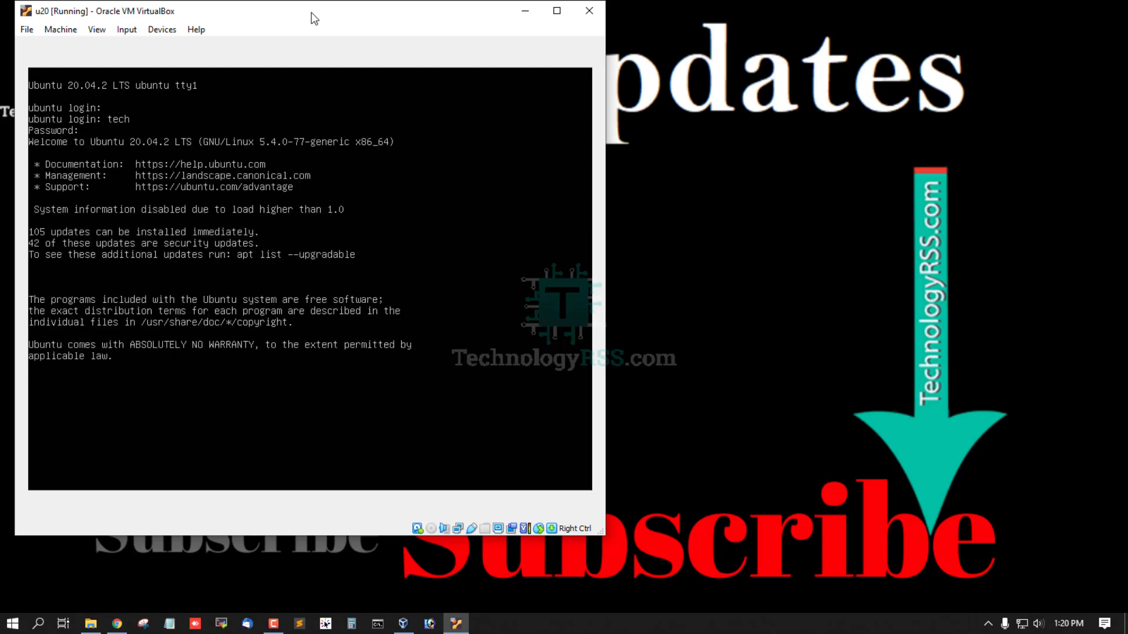
key(Return)
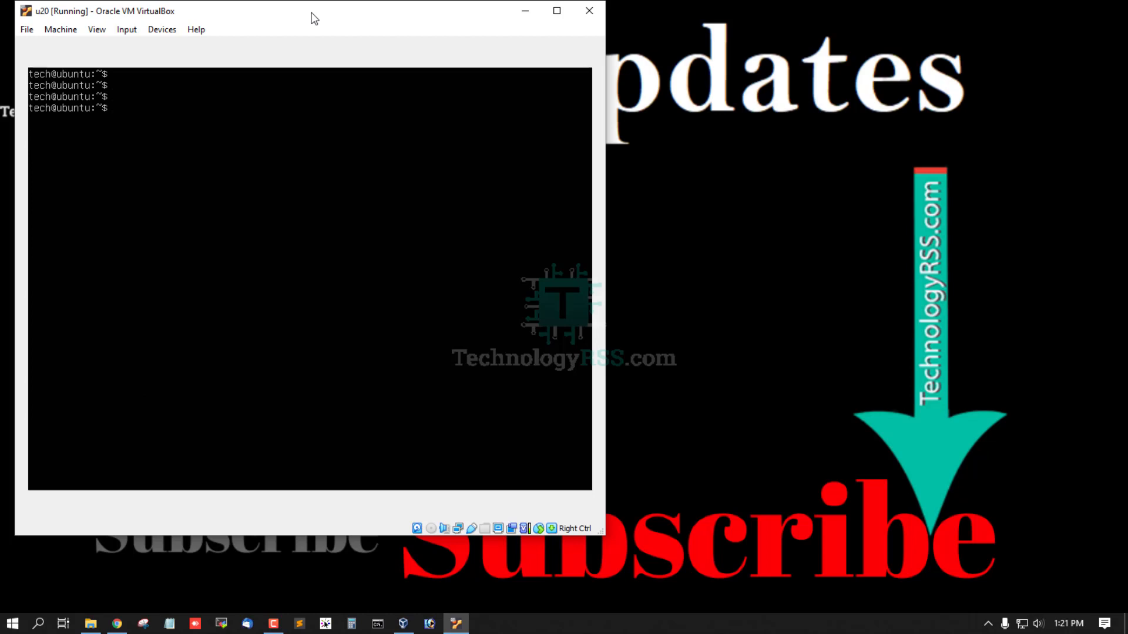
Become root with sudo -i, supplying the user password
text(s)
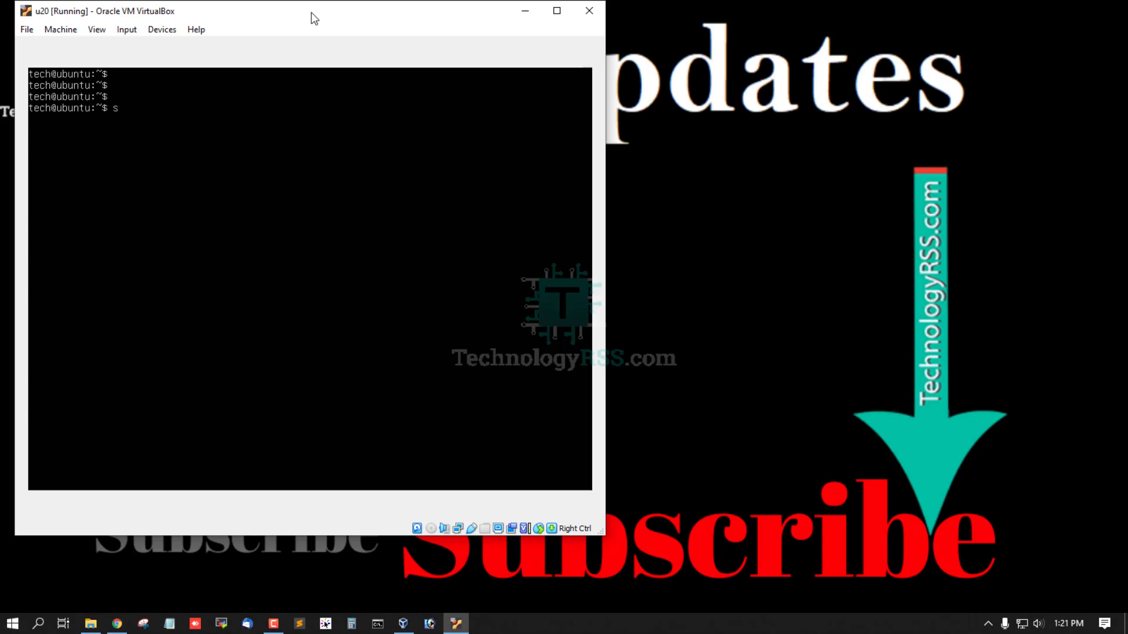
text(odu)
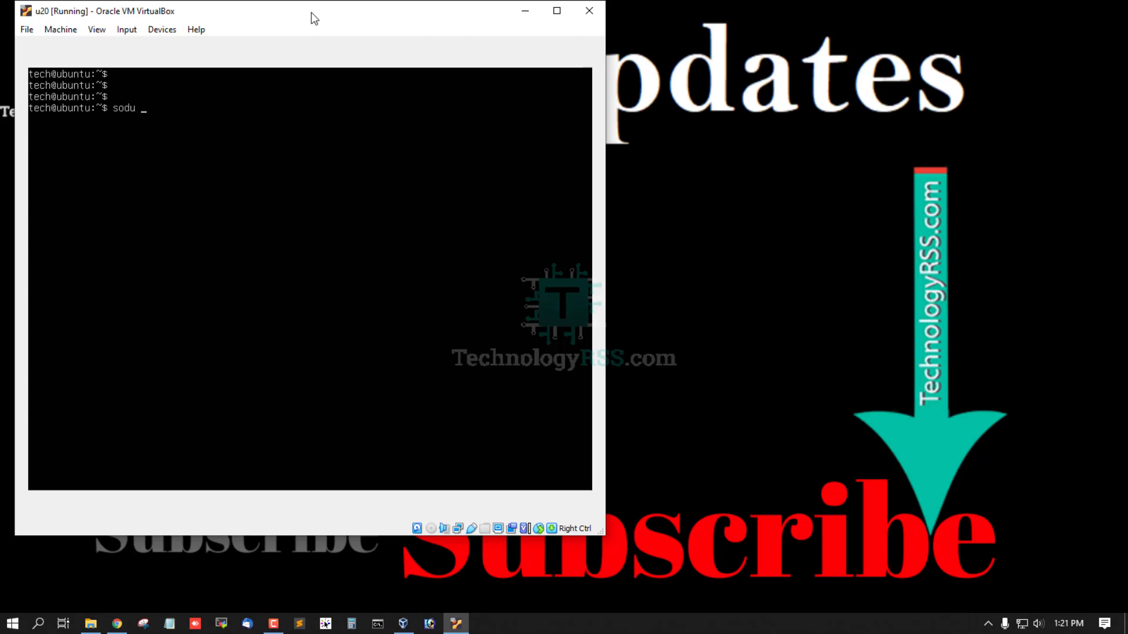
text(sud)
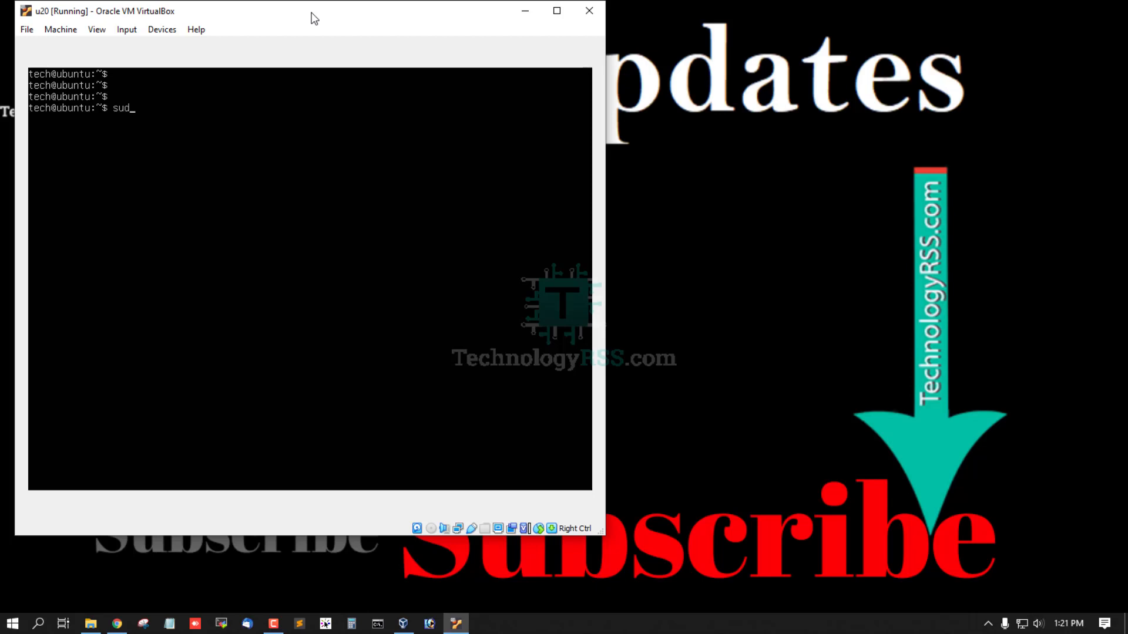
key(Return)
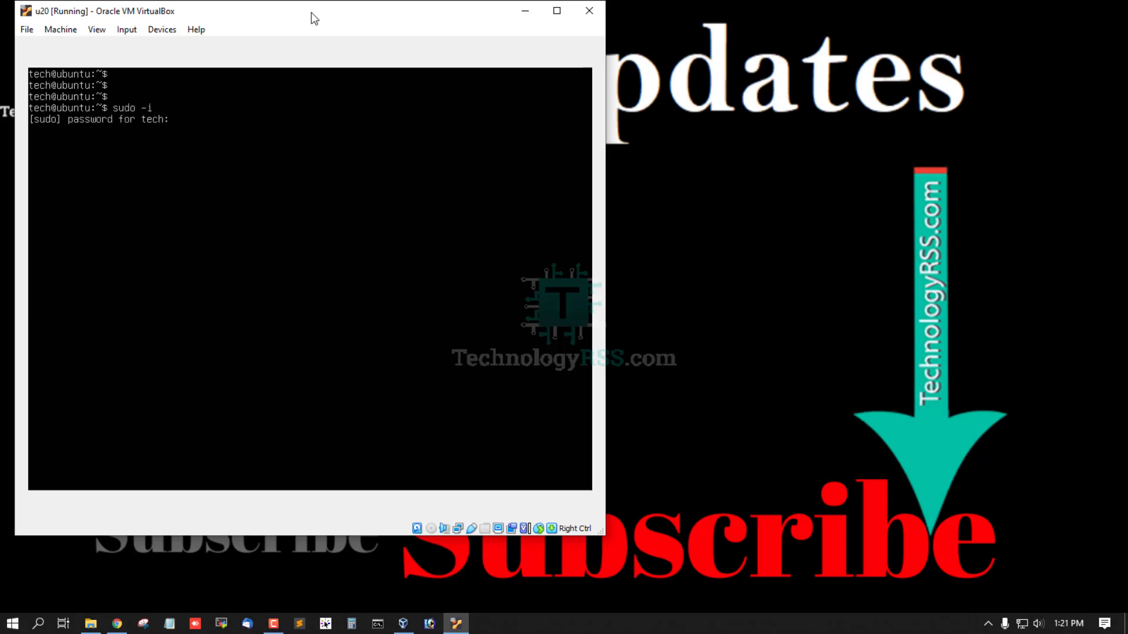
key(Return)
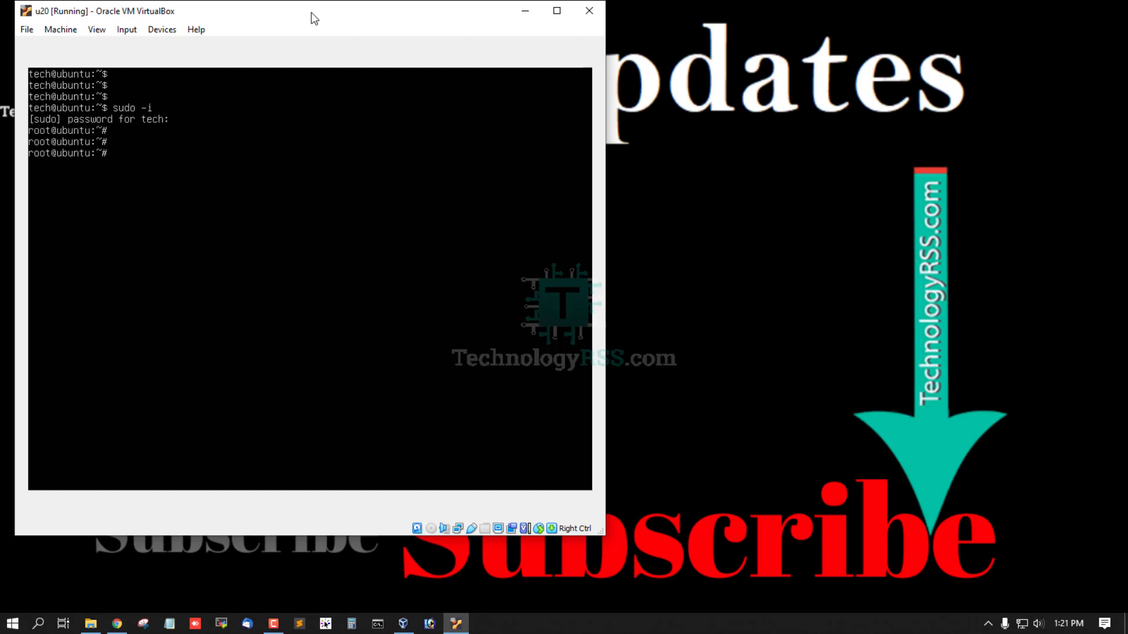
Set a new root password with passwd, entering it twice until updated successfully
text(p)
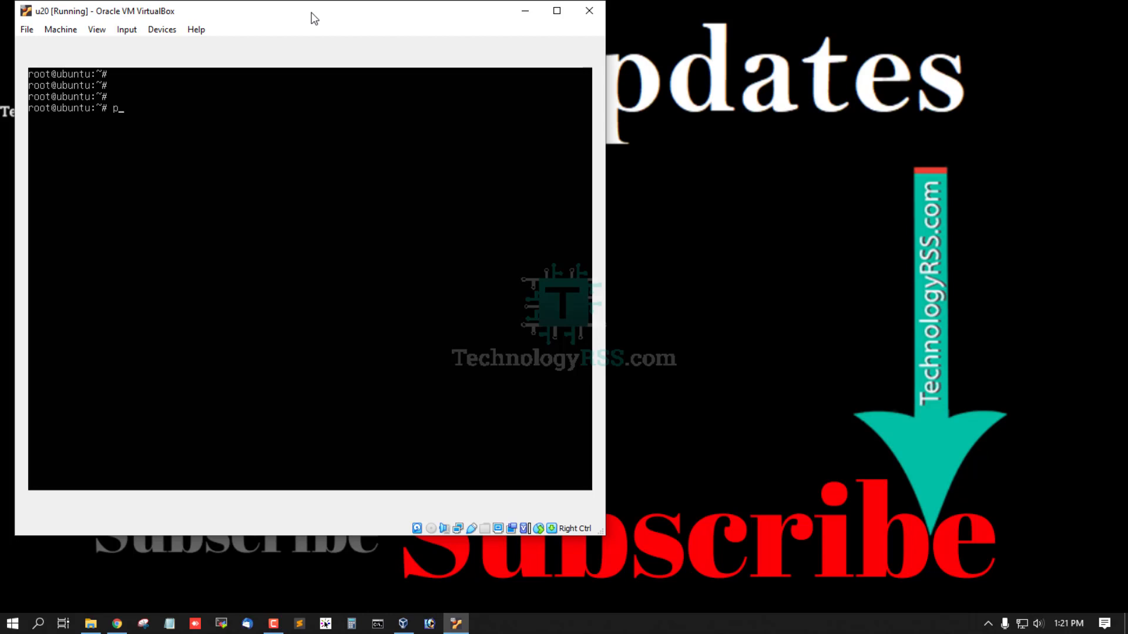
key(Return)
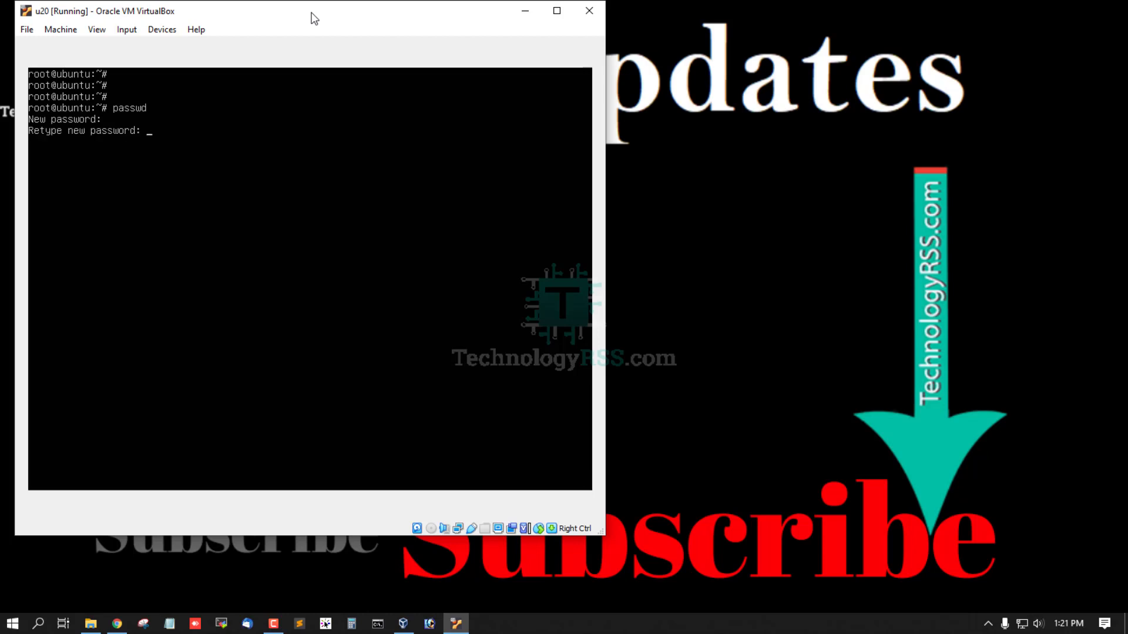
key(Return)
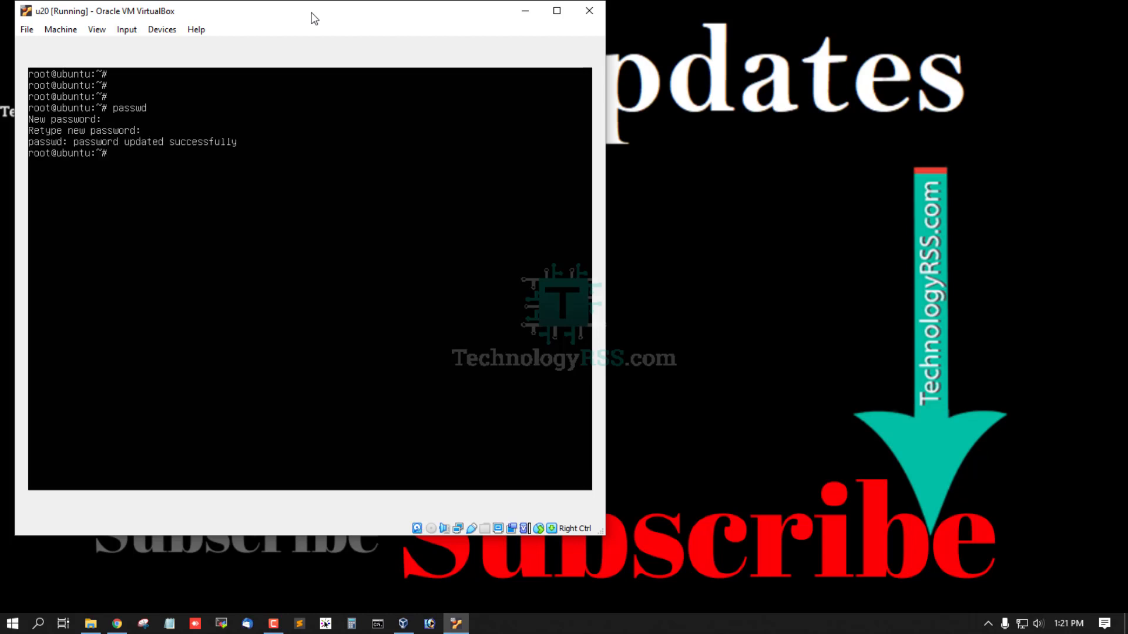
key(Return)
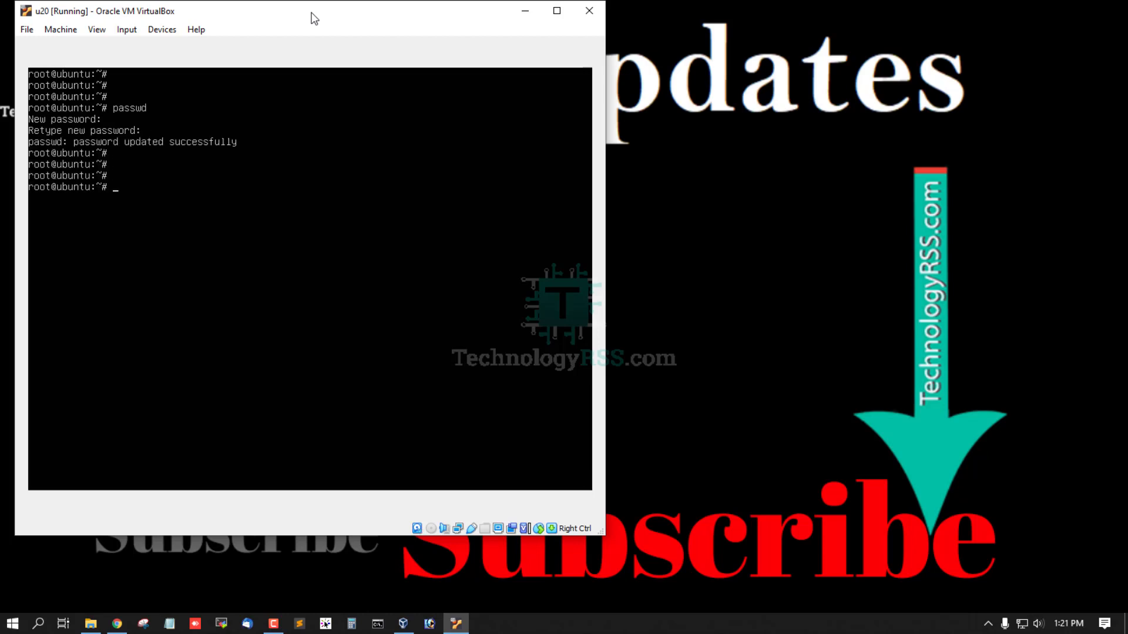
Run ip r to confirm gateway 10.66.100.10 and address 10.66.100.20, then minimize the VM window
text(ip r)
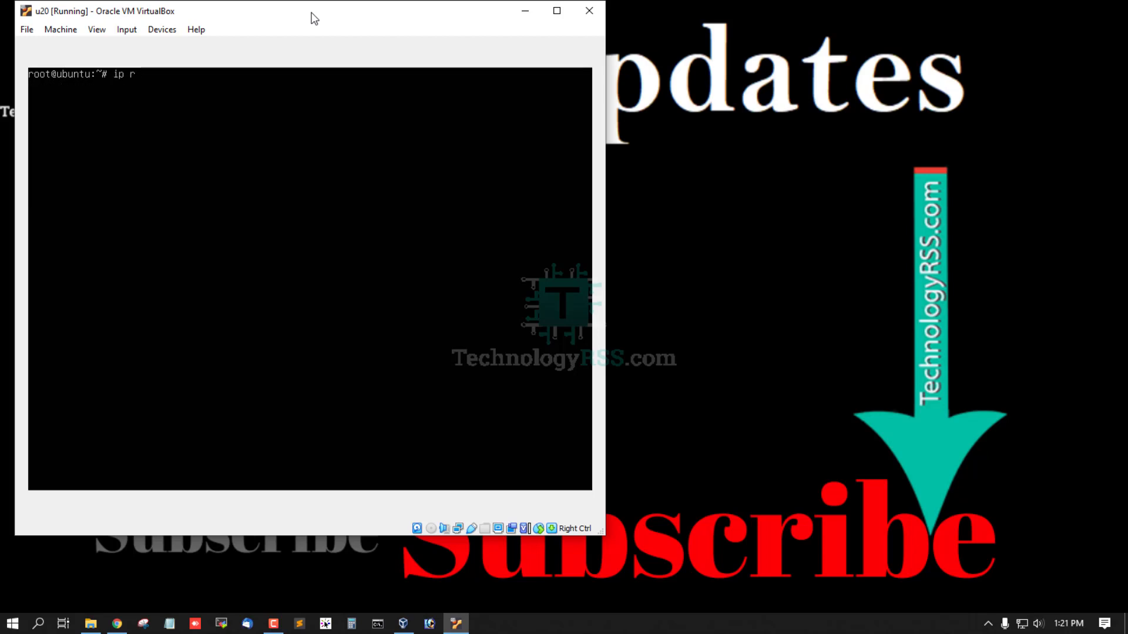
key(Return)
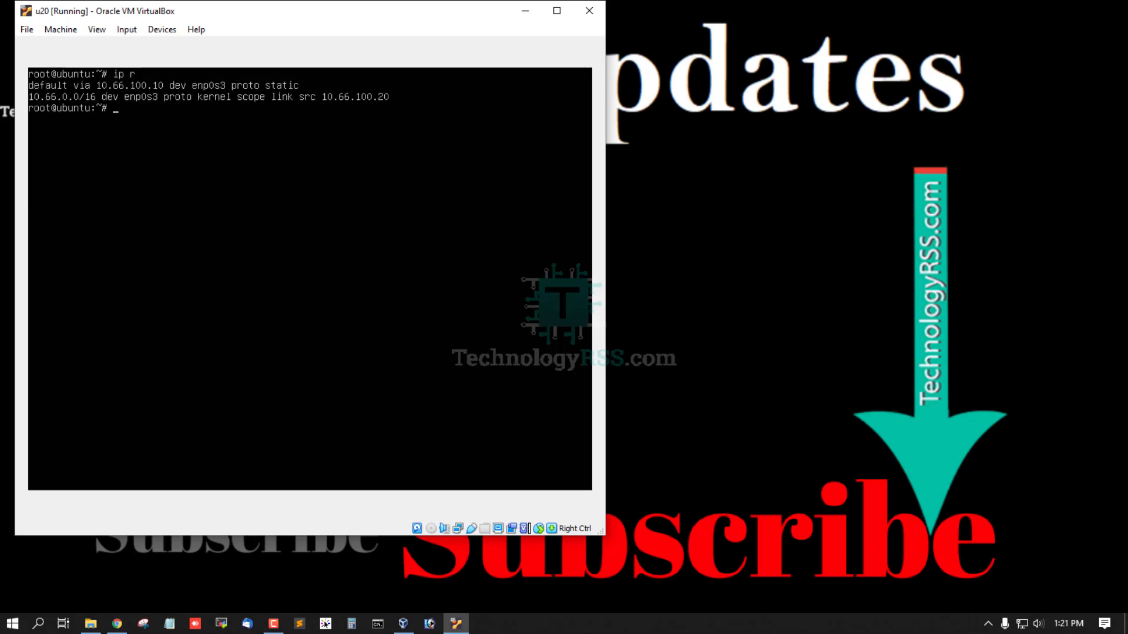
mouse_move(557, 10)
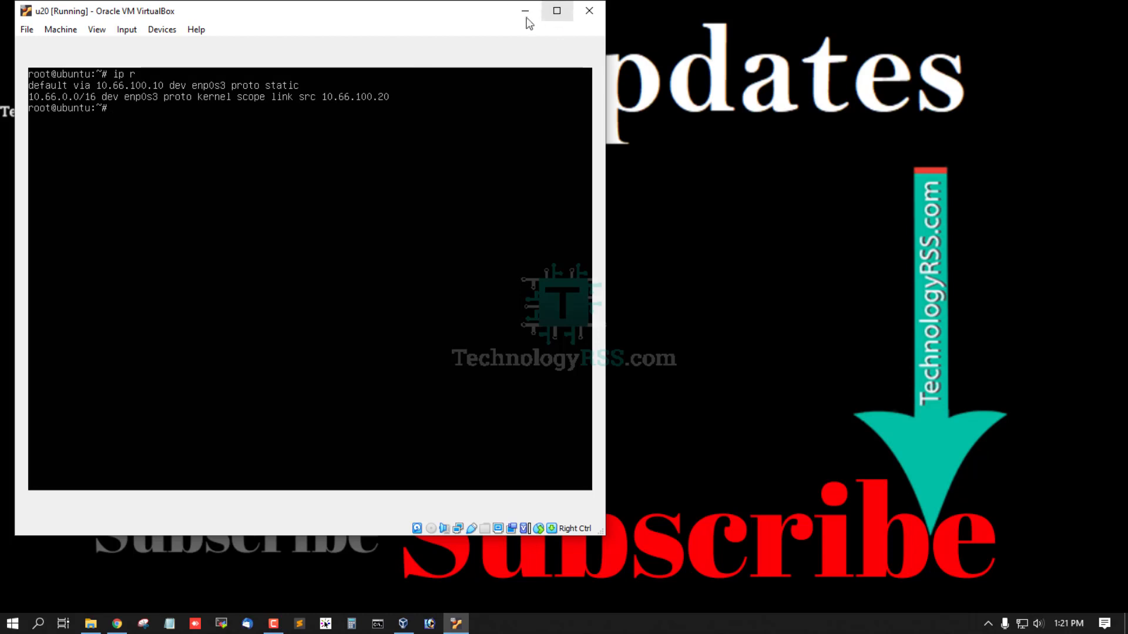
click(524, 11)
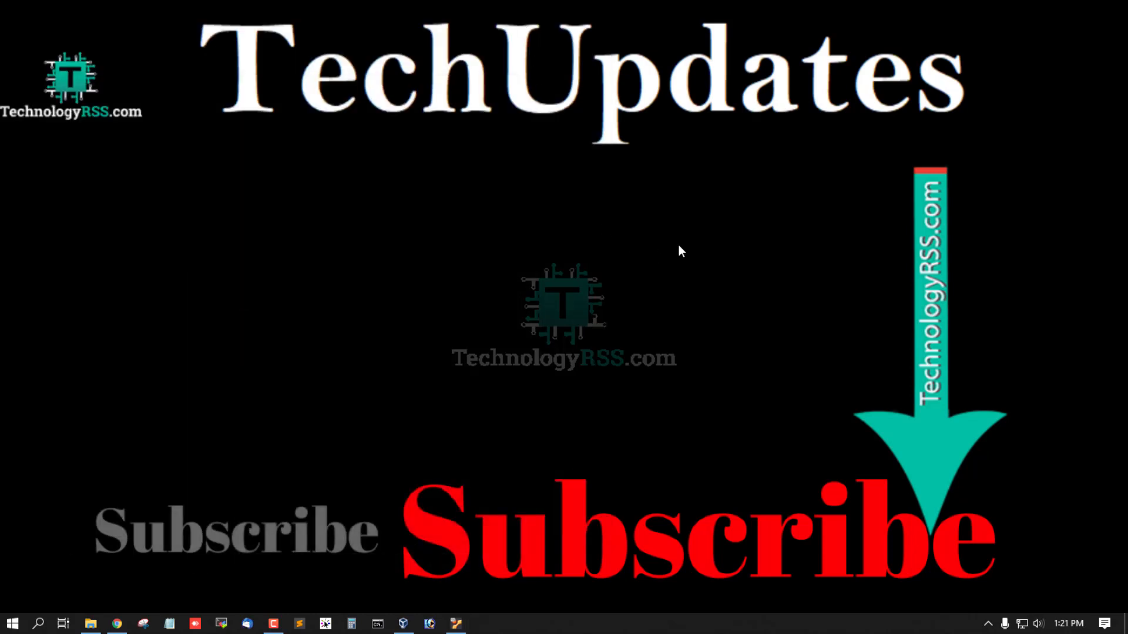